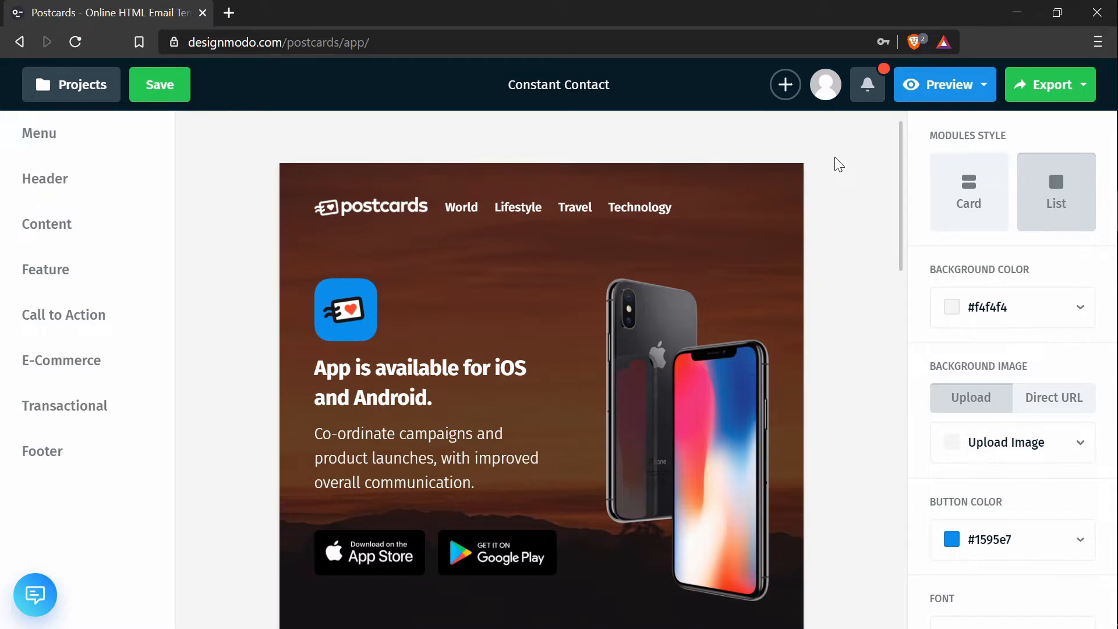
{"action": "mouse_move", "coordinate": [849, 187]}
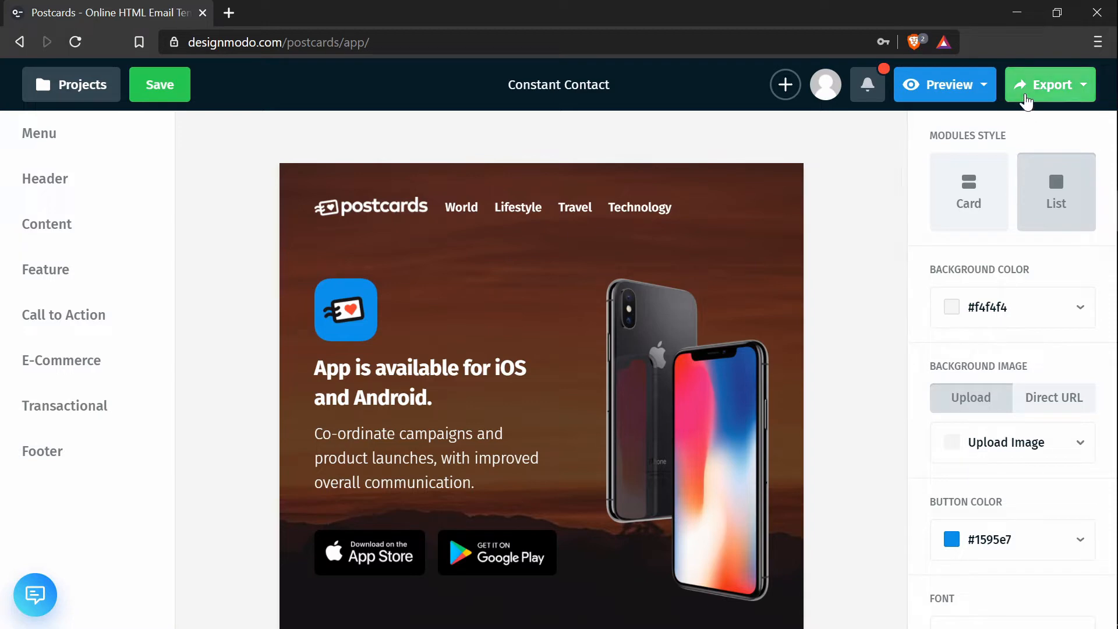
Start the template export with 'Host images online' switched on.
{"action": "left_click", "coordinate": [1084, 84]}
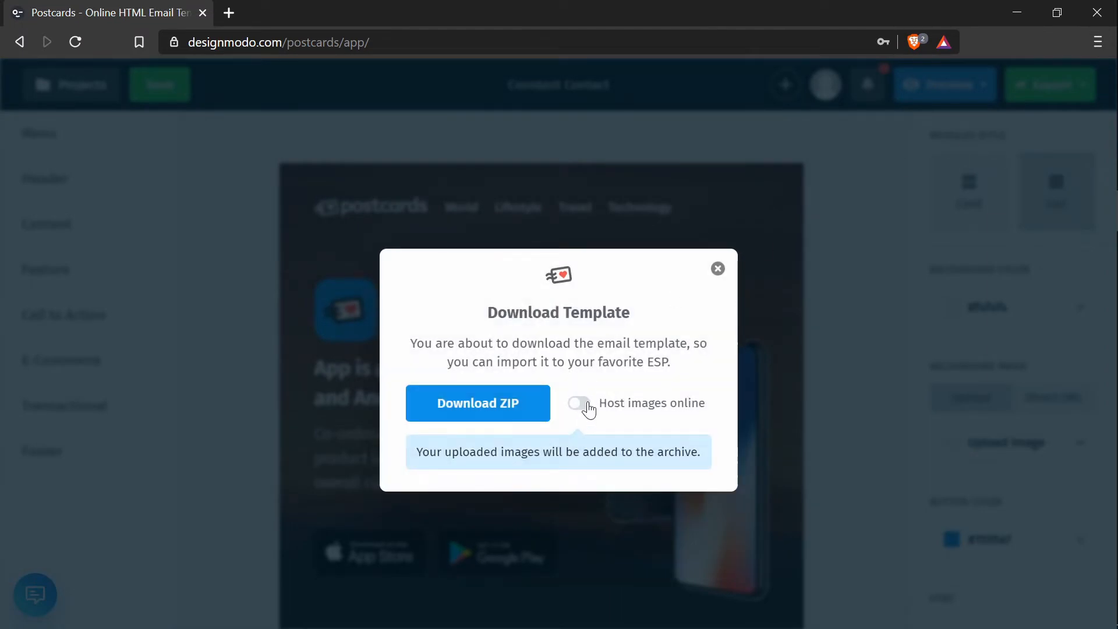
{"action": "left_click", "coordinate": [579, 403]}
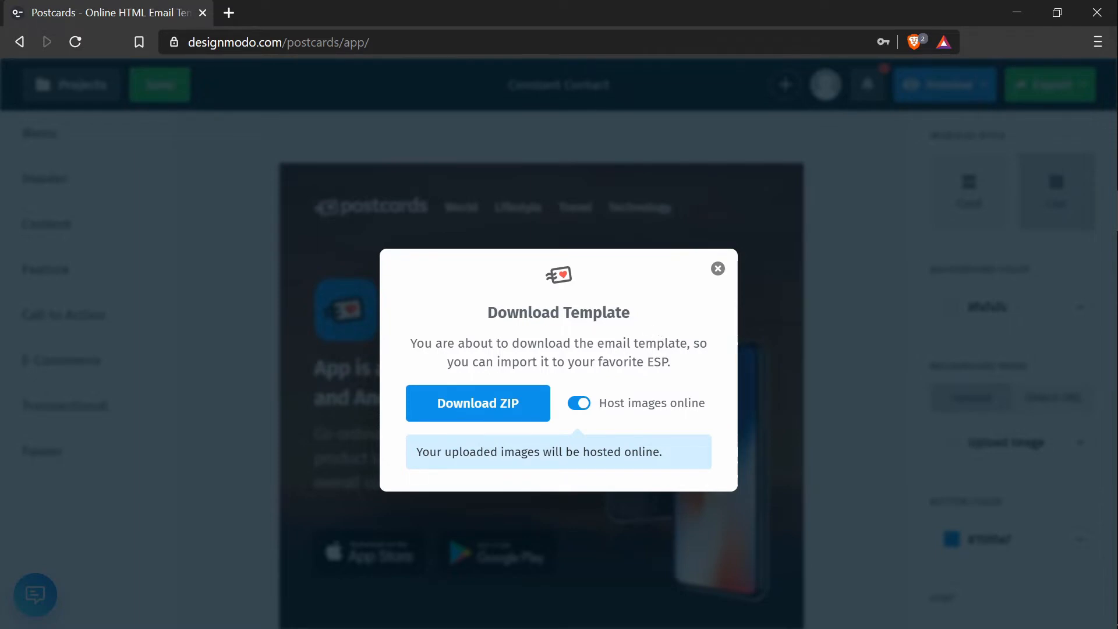
{"action": "mouse_move", "coordinate": [525, 361]}
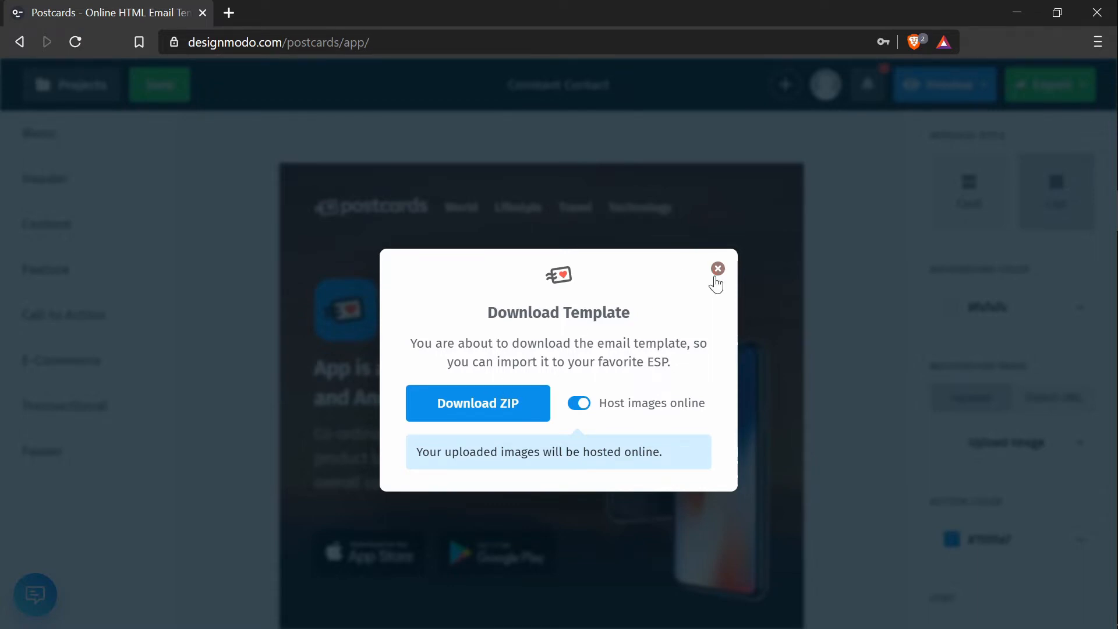
Preview the exported index.html from the Constant Contact folder in the browser.
{"action": "left_click", "coordinate": [717, 269]}
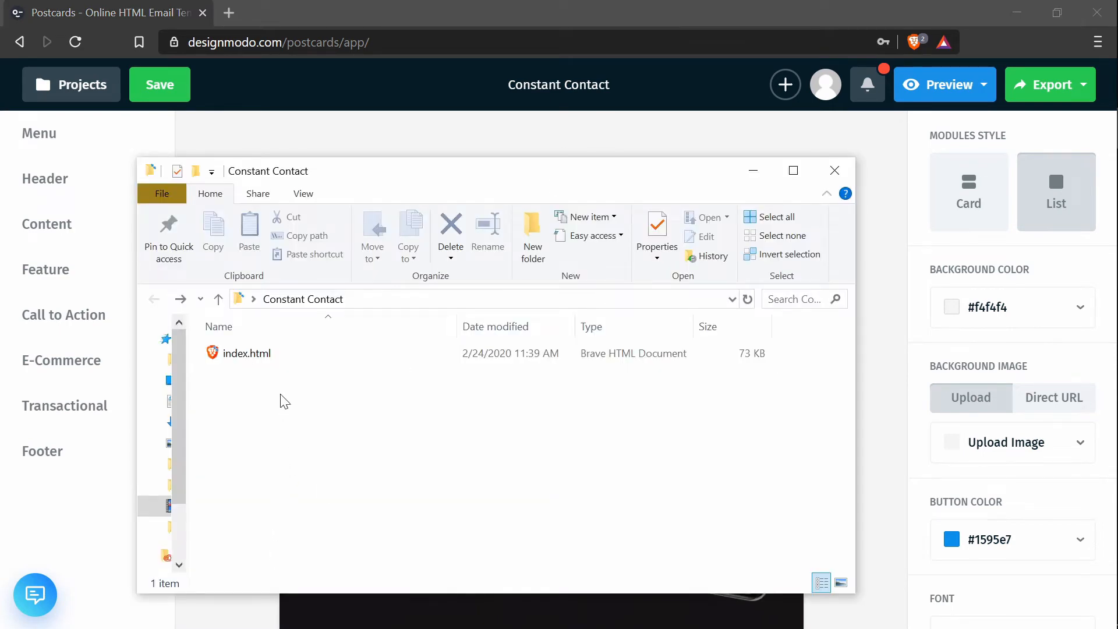
{"action": "left_click", "coordinate": [247, 353]}
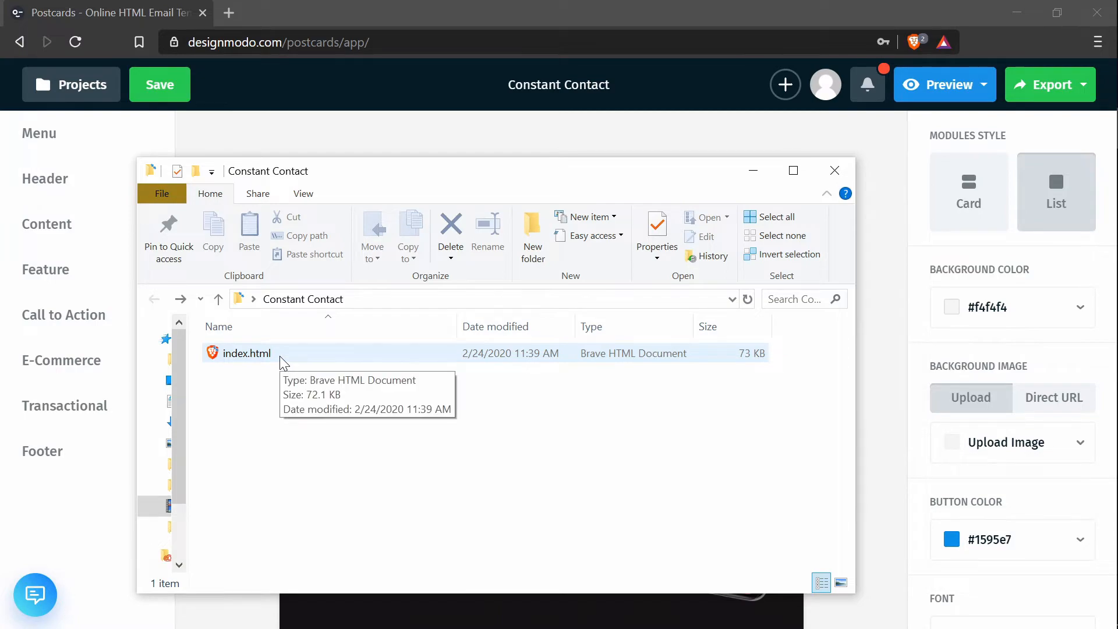
{"action": "double_click", "coordinate": [247, 353]}
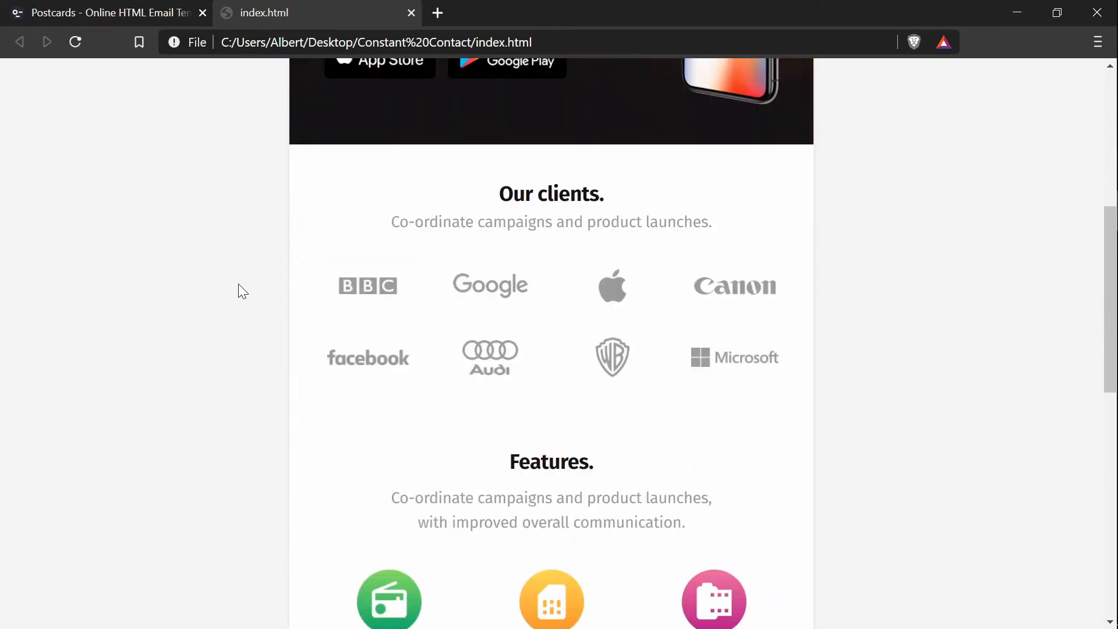
{"action": "scroll", "scroll_direction": "up", "scroll_amount": 3}
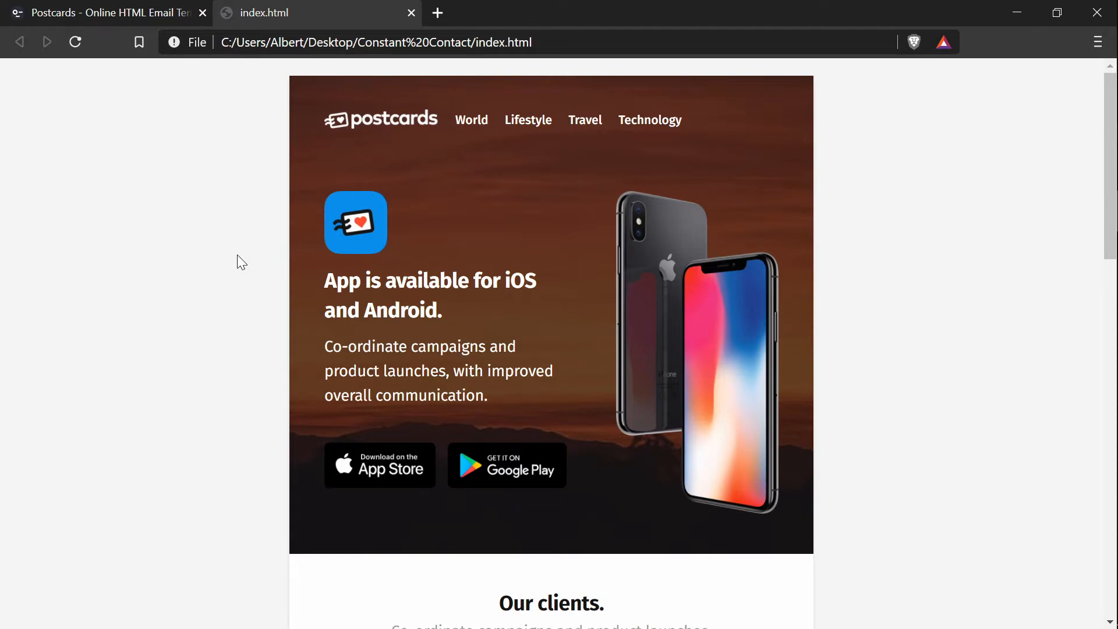
Begin a new email campaign from the Constant Contact dashboard via 'Create an Email'.
{"action": "left_click", "coordinate": [100, 13]}
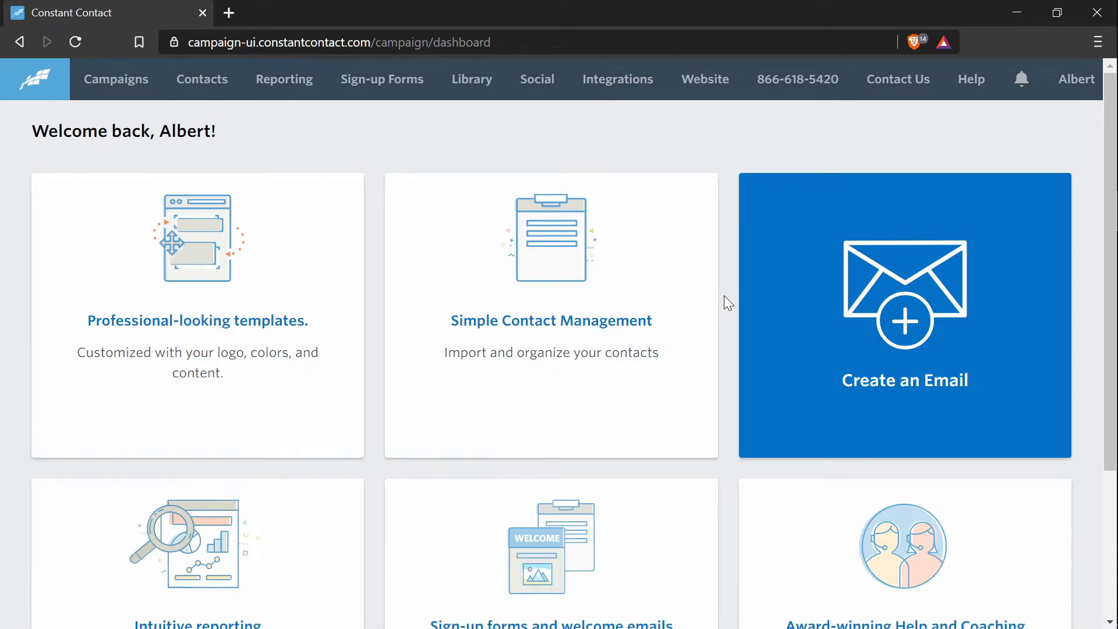
{"action": "left_click", "coordinate": [903, 313]}
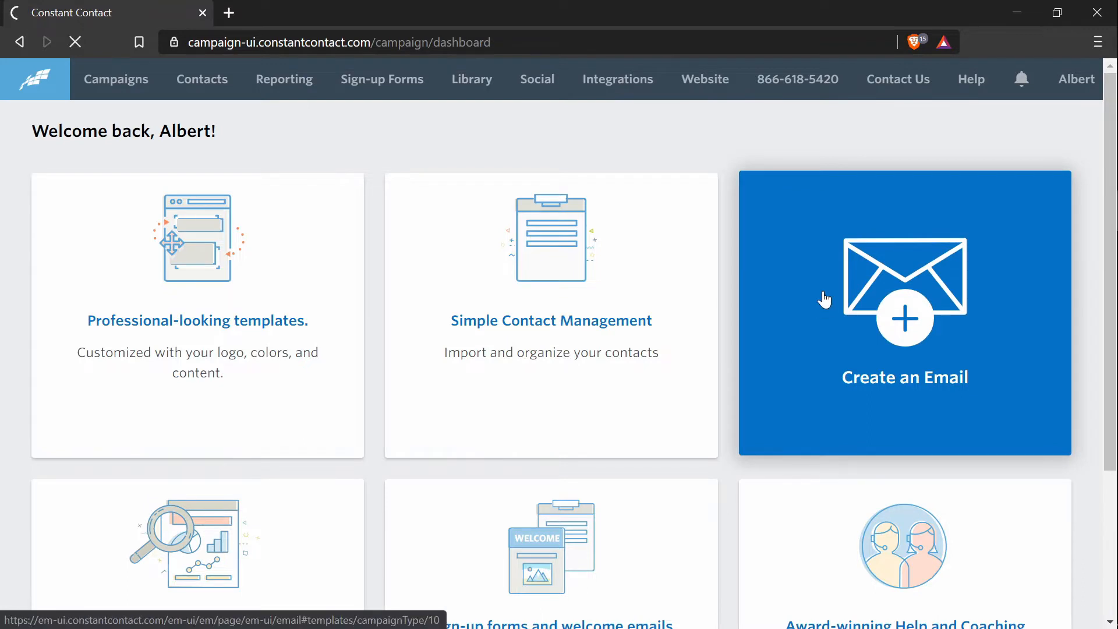
{"action": "left_click", "coordinate": [904, 313]}
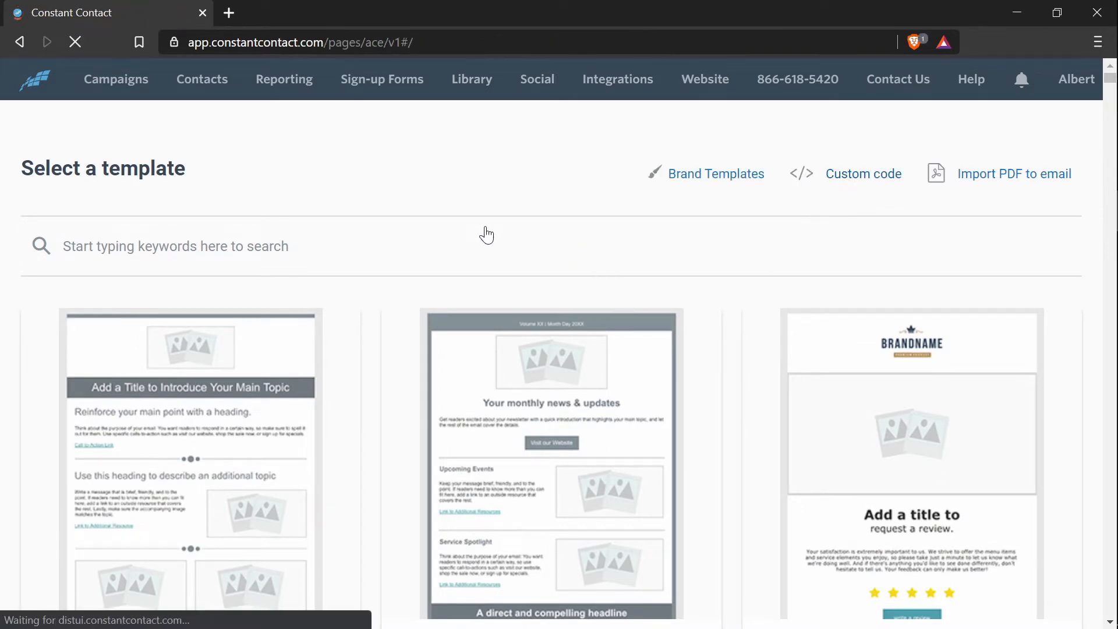
Choose 'Custom code' as the template to get a draft in the code editor.
{"action": "left_click", "coordinate": [862, 173]}
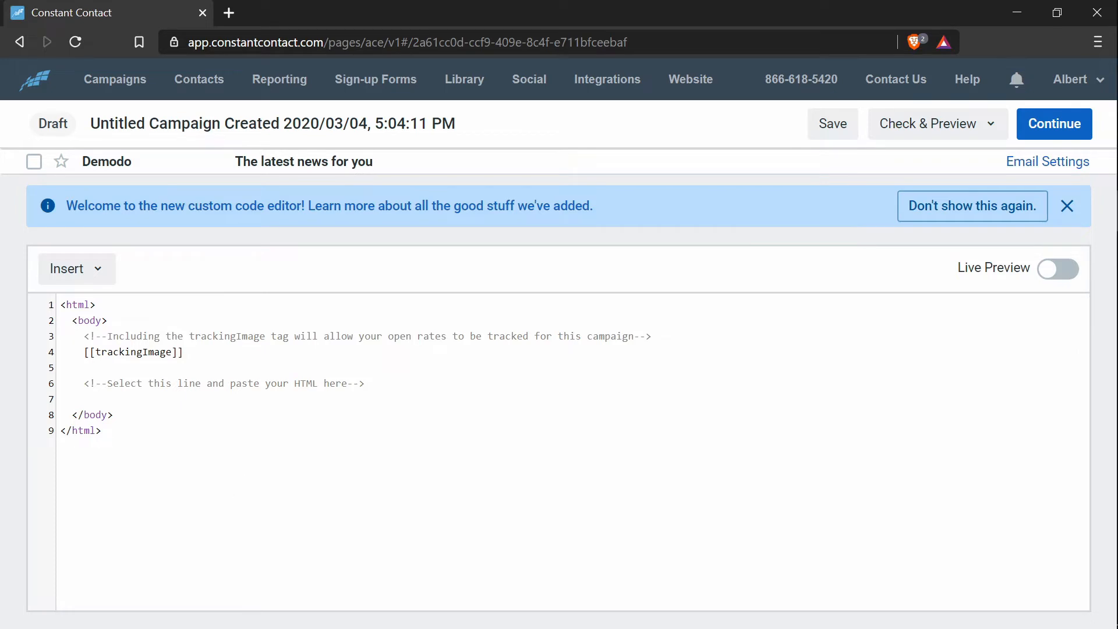
{"action": "mouse_move", "coordinate": [237, 454]}
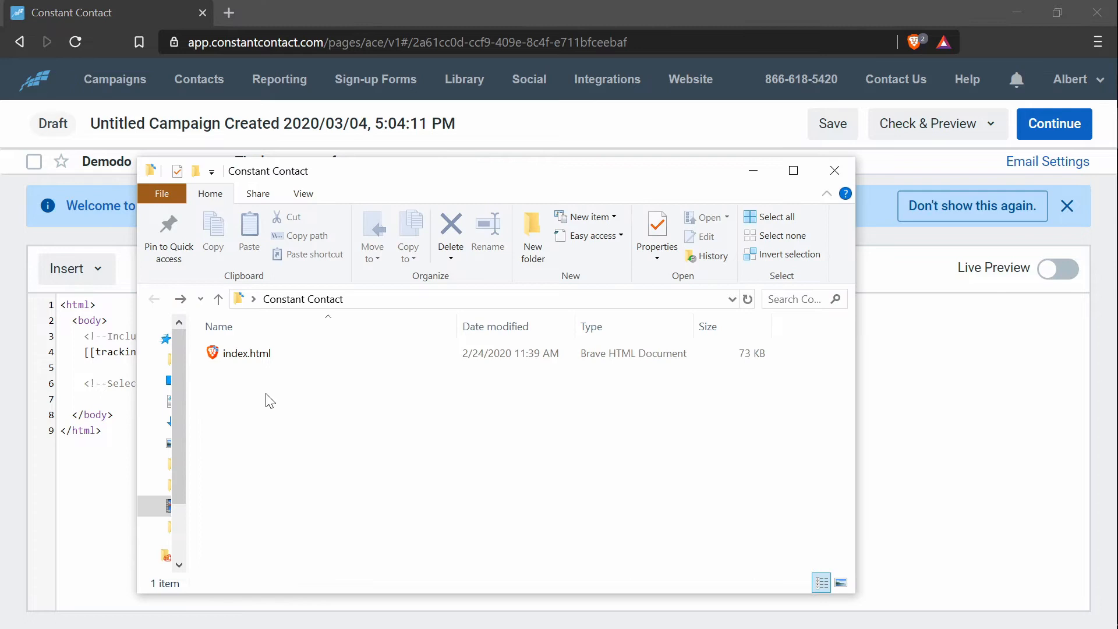
Copy the whole index.html from Visual Studio Code into Constant Contact's code editor.
{"action": "right_click", "coordinate": [247, 353]}
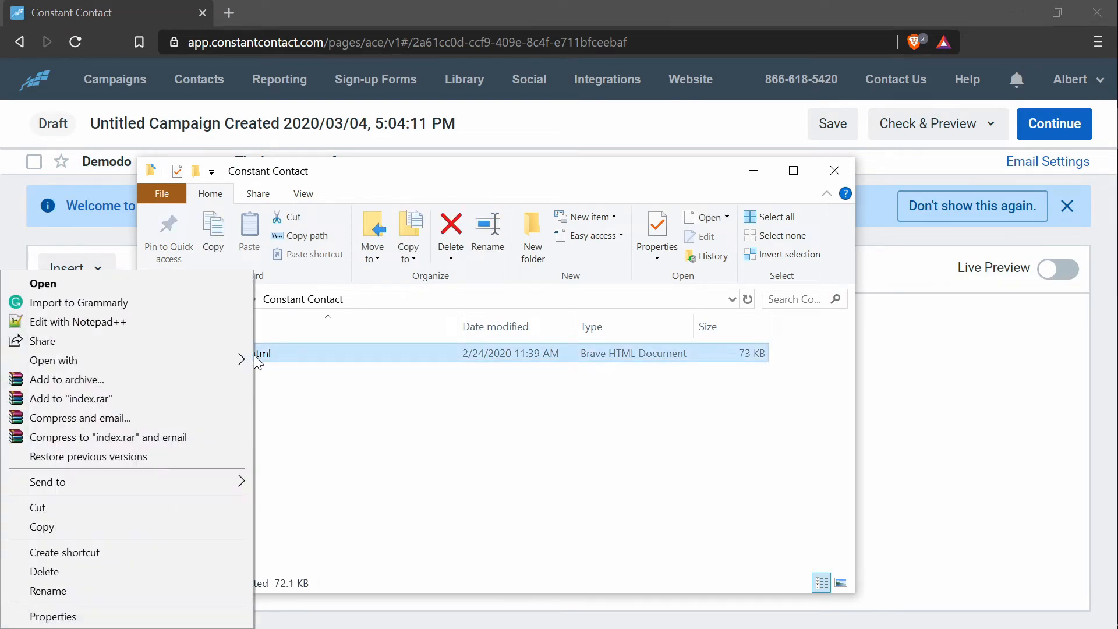
{"action": "left_click", "coordinate": [54, 360]}
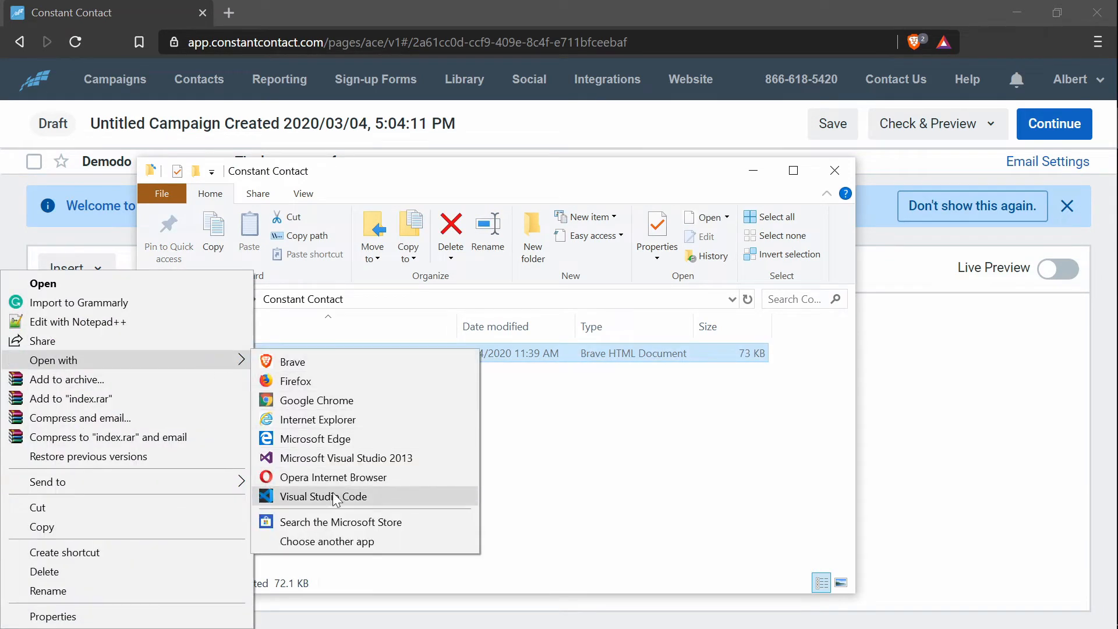
{"action": "left_click", "coordinate": [324, 496]}
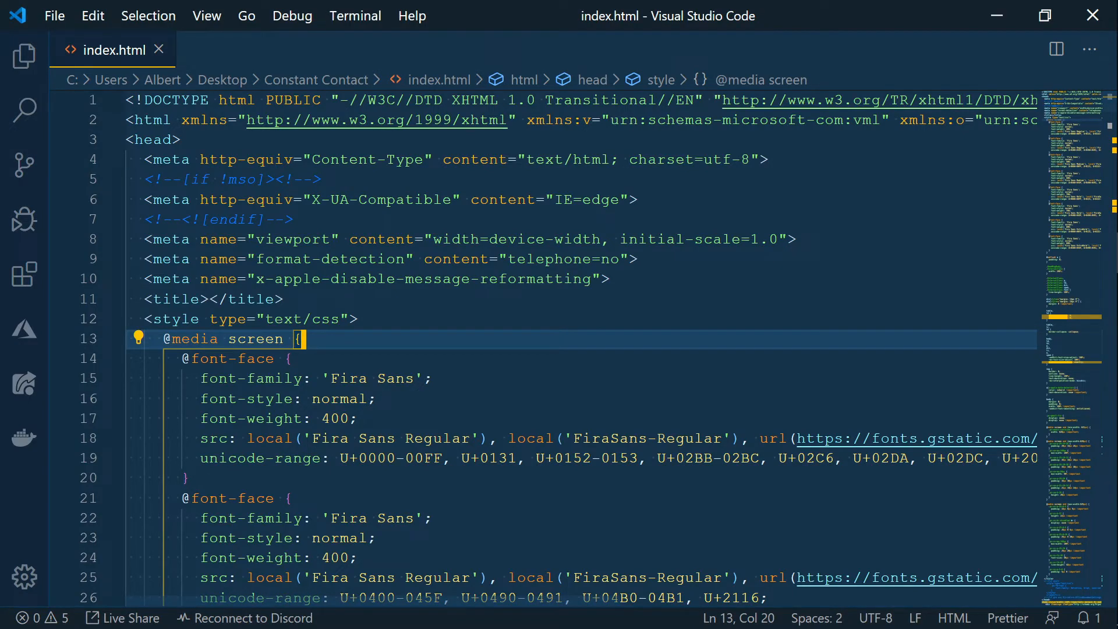
{"action": "left_click", "coordinate": [275, 299]}
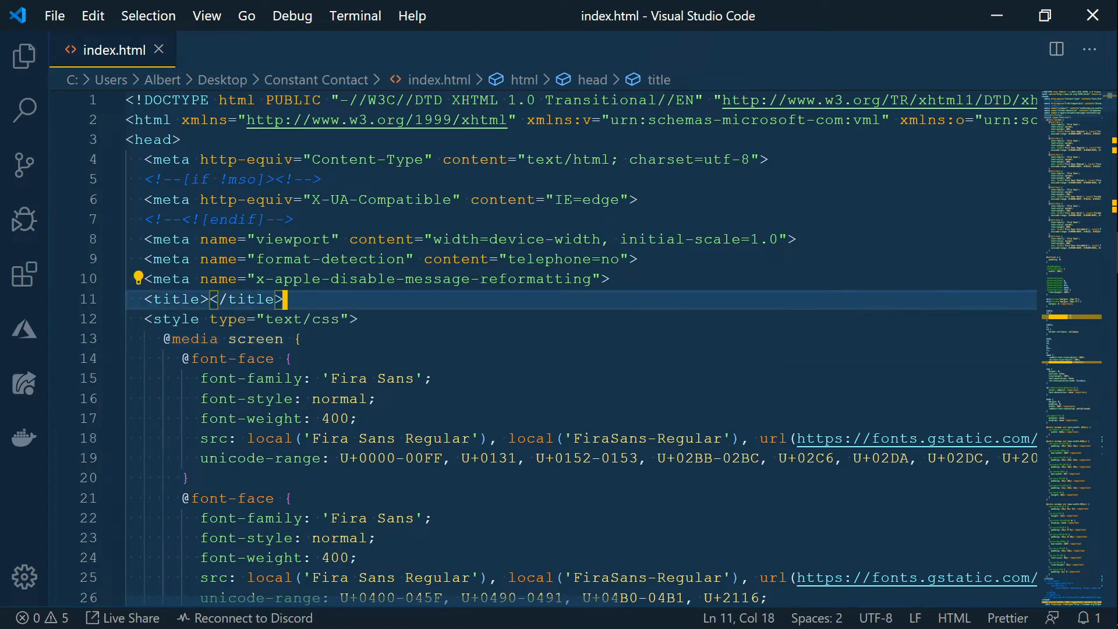
{"action": "key", "text": "ctrl+a"}
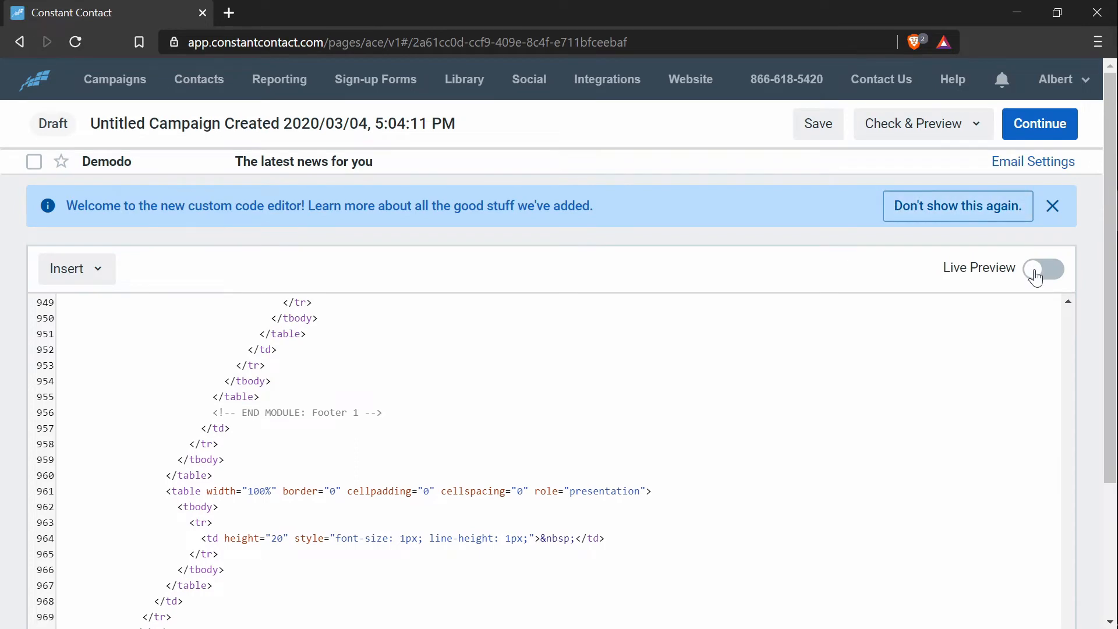
Render the pasted postcards template in Live Preview and save the draft.
{"action": "left_click", "coordinate": [1043, 269]}
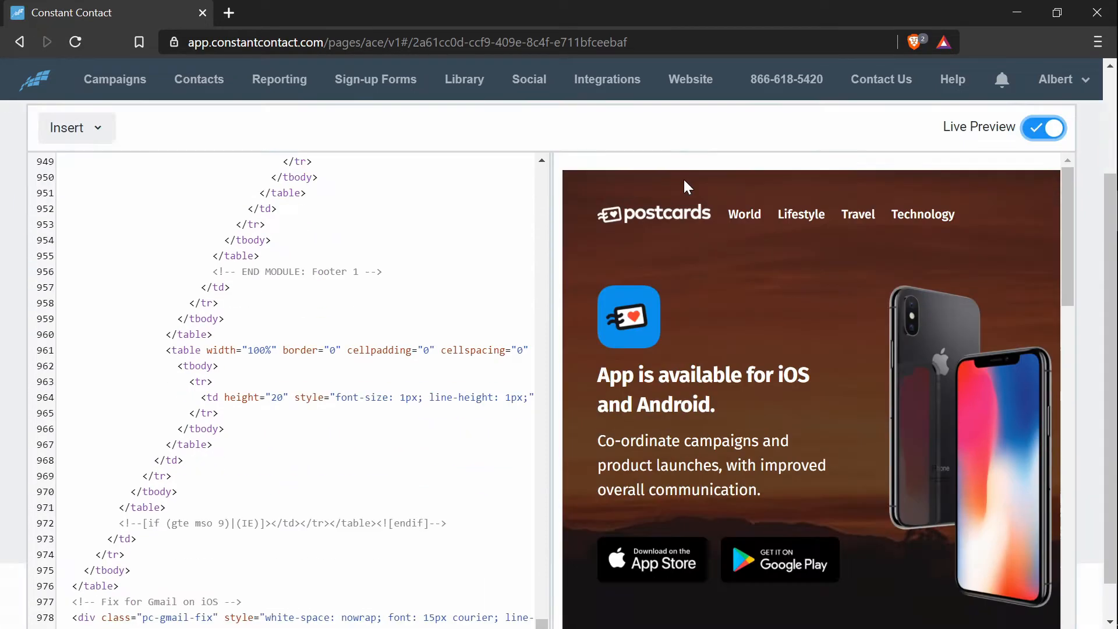
{"action": "scroll", "scroll_direction": "down", "scroll_amount": 3}
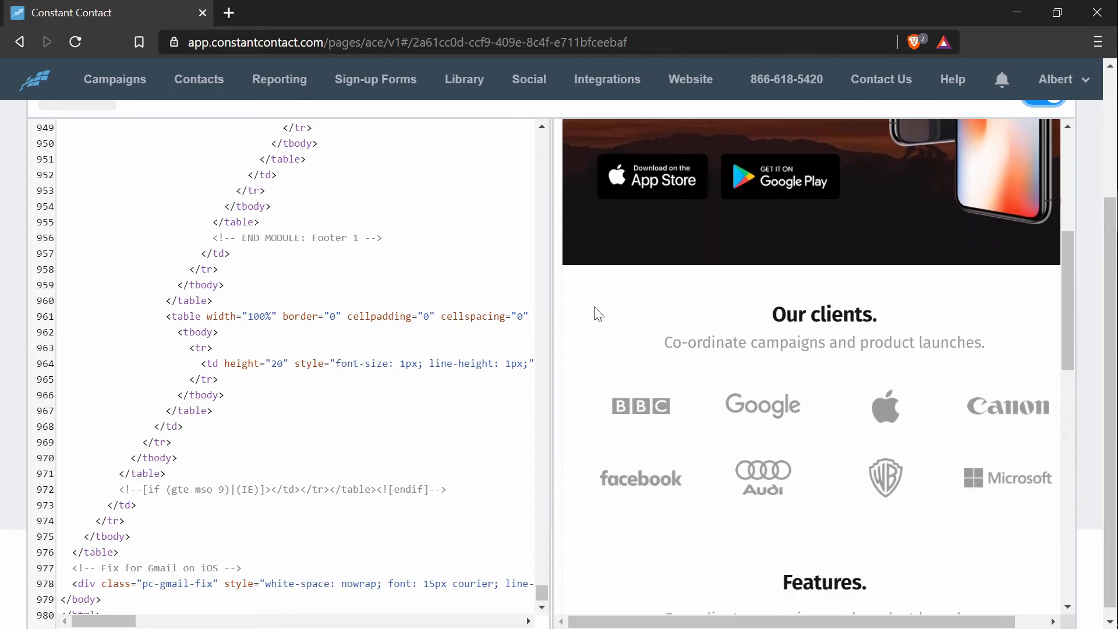
{"action": "scroll", "scroll_direction": "down", "scroll_amount": 3}
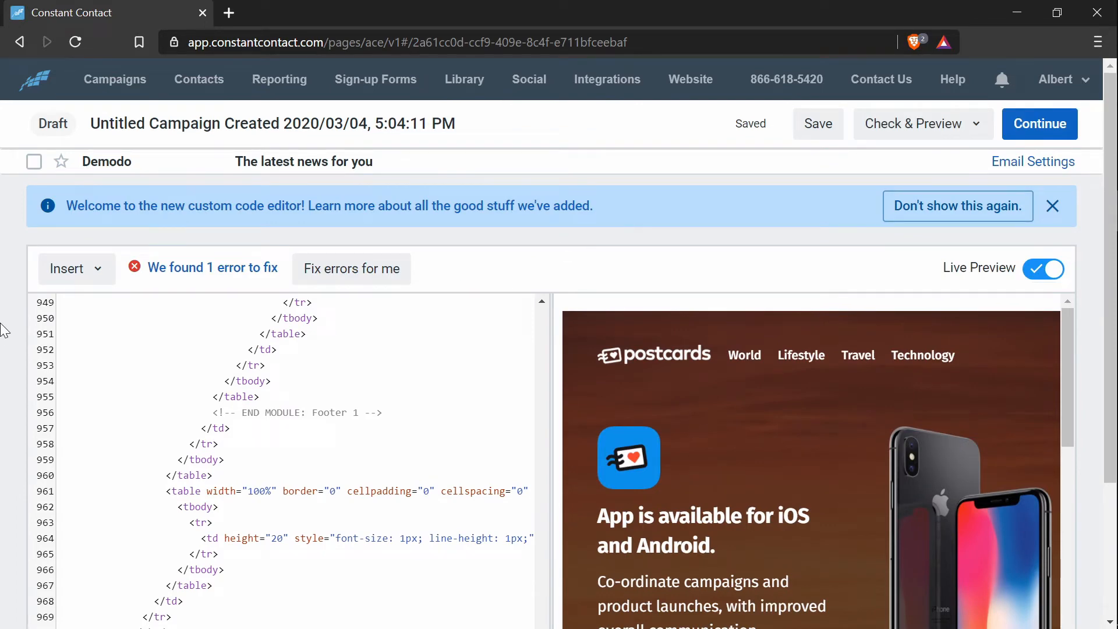
{"action": "mouse_move", "coordinate": [77, 269]}
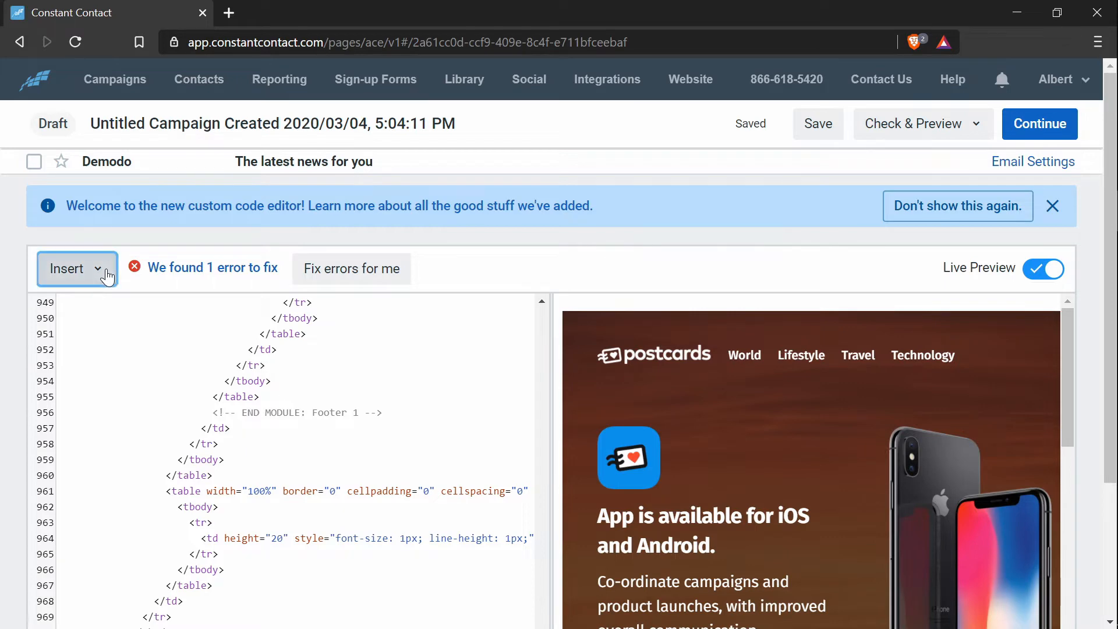
Insert a First name personalization tag with fallback 'Subscriber' into the code.
{"action": "left_click", "coordinate": [71, 269]}
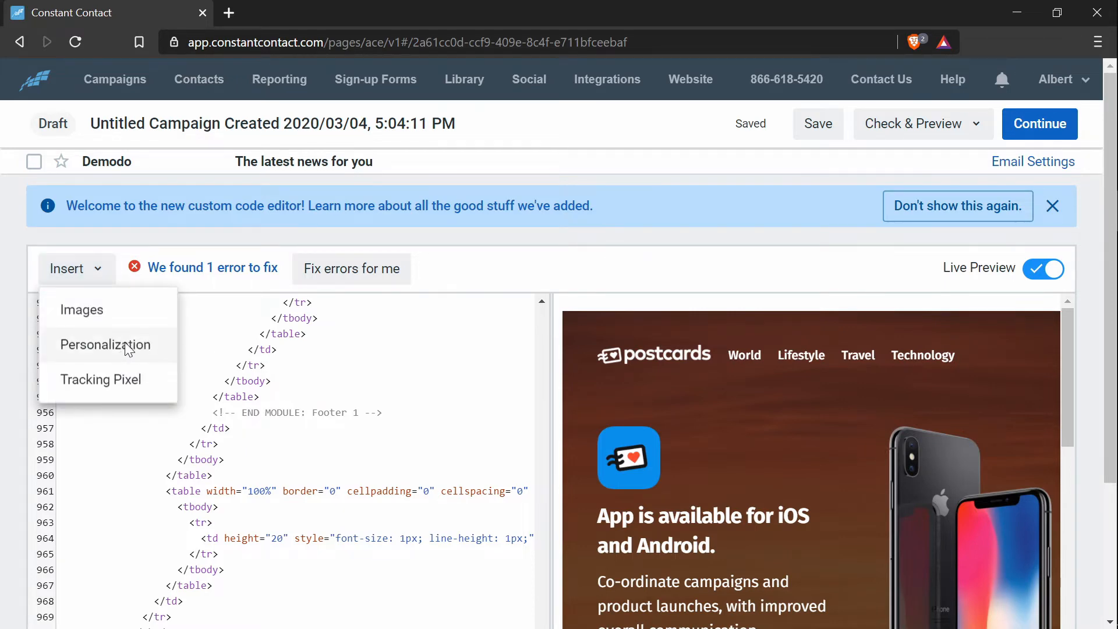
{"action": "left_click", "coordinate": [106, 344]}
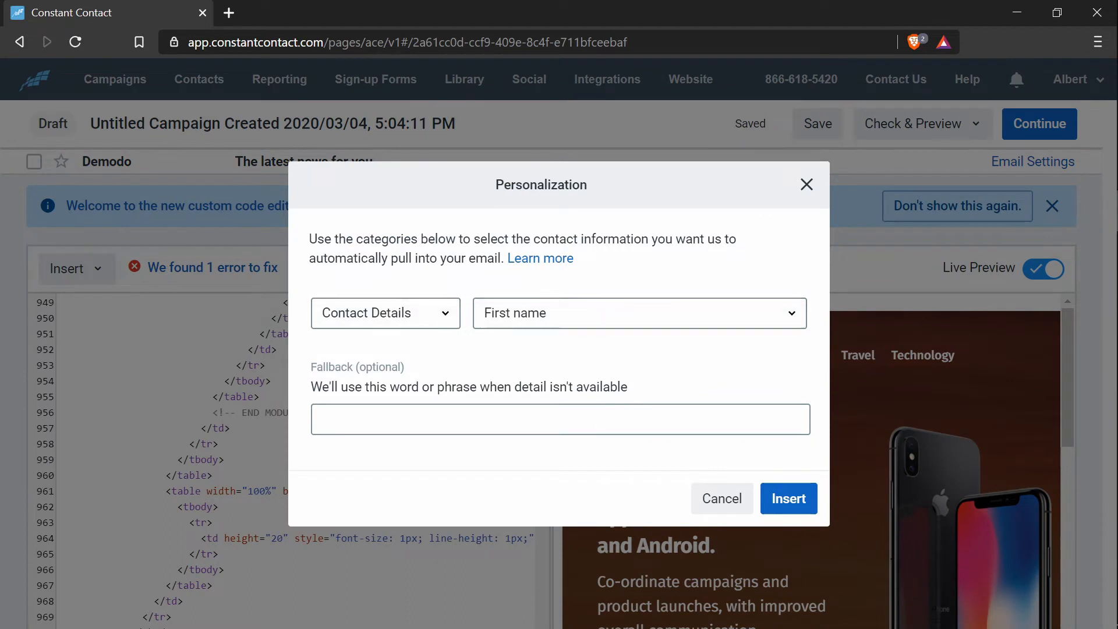
{"action": "mouse_move", "coordinate": [536, 376]}
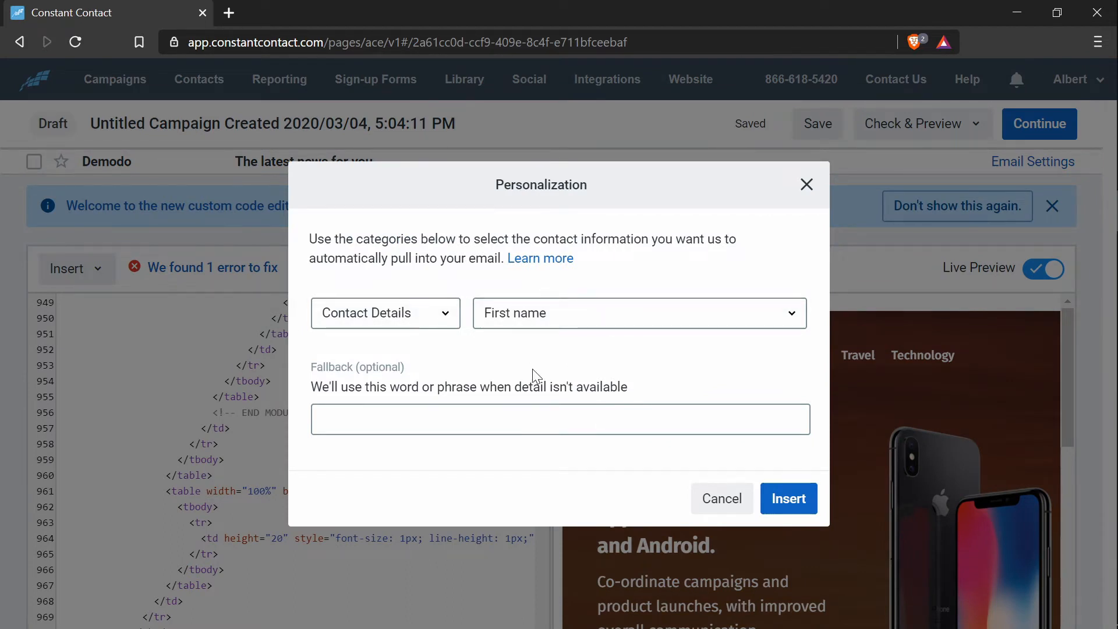
{"action": "mouse_move", "coordinate": [528, 368]}
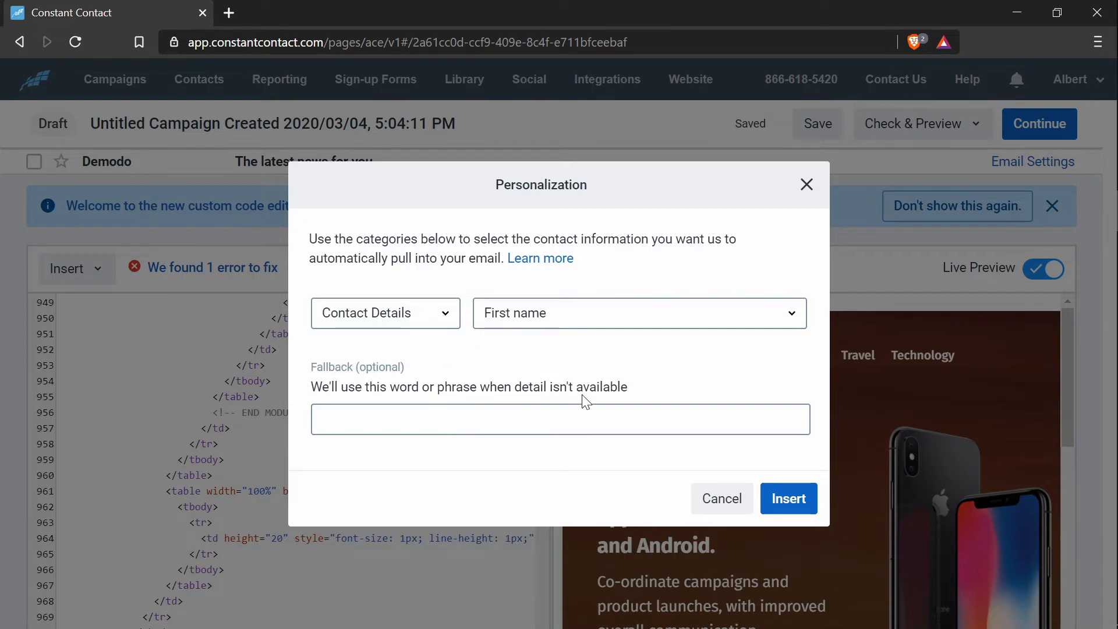
{"action": "mouse_move", "coordinate": [630, 291]}
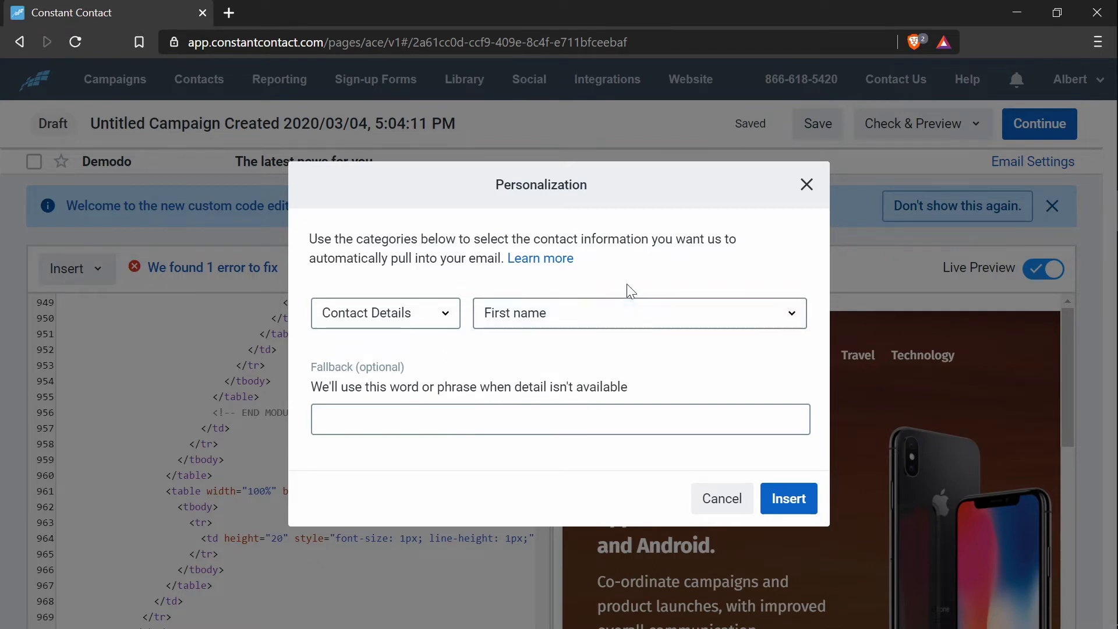
{"action": "left_click", "coordinate": [638, 312]}
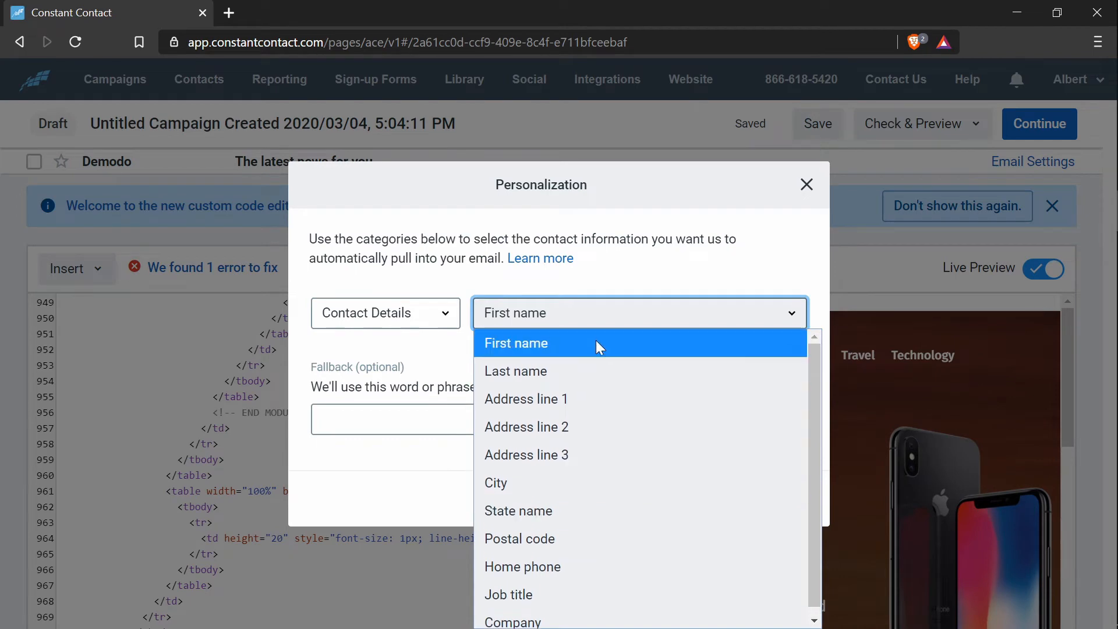
{"action": "left_click", "coordinate": [516, 343]}
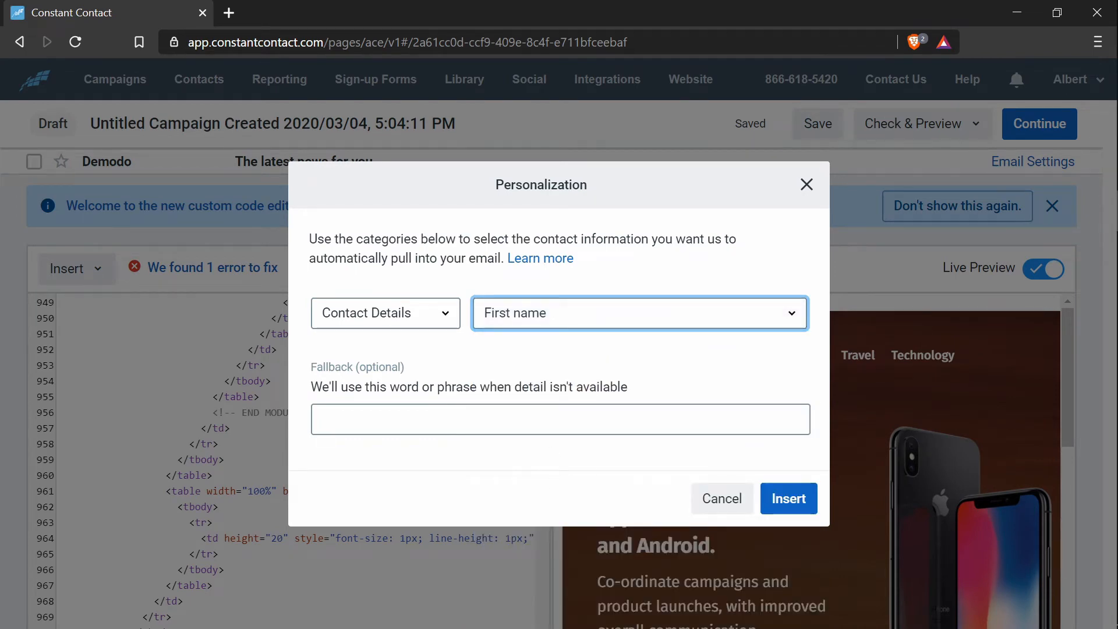
{"action": "left_click", "coordinate": [559, 418]}
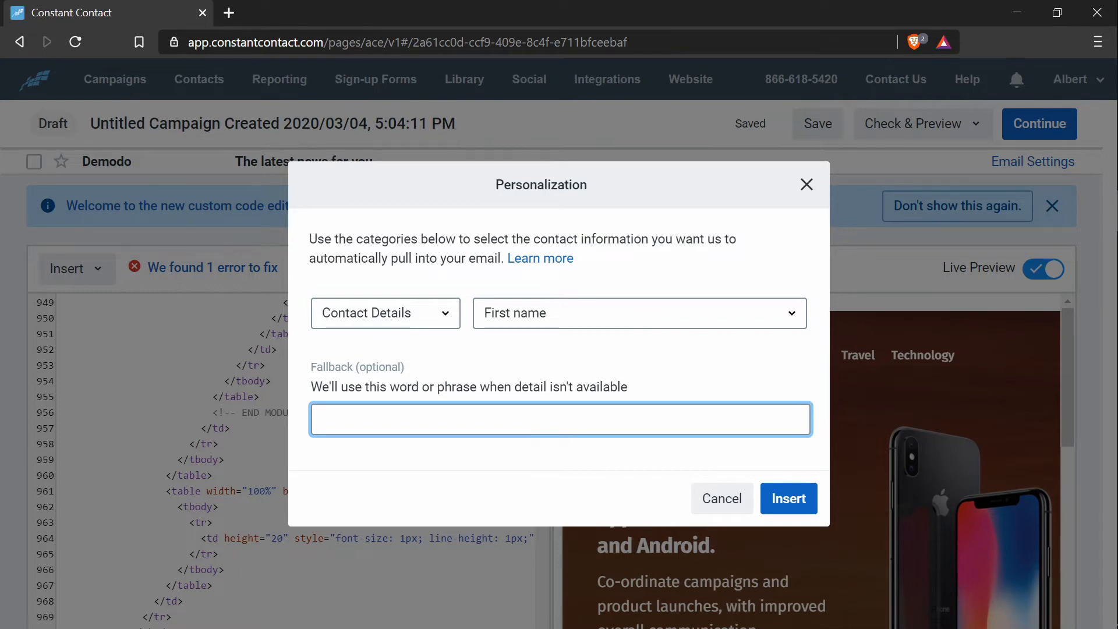
{"action": "type", "text": "Subs"}
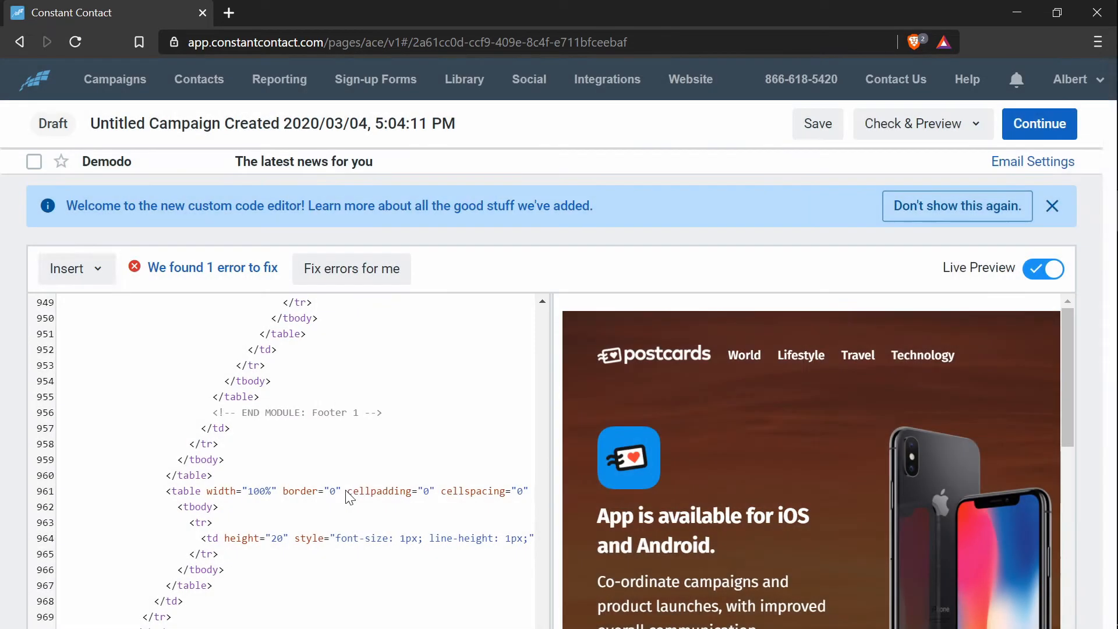
{"action": "scroll", "scroll_direction": "down", "scroll_amount": 3}
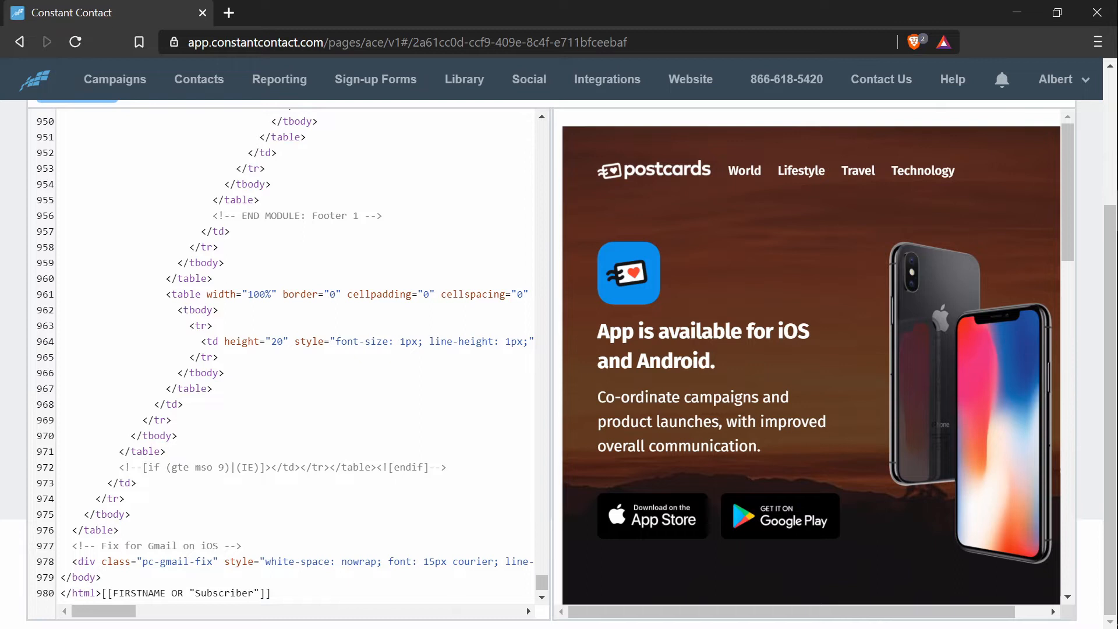
Move the first-name tag from the code's end to before the 'App is available for iOS and Android' headline.
{"action": "double_click", "coordinate": [185, 592]}
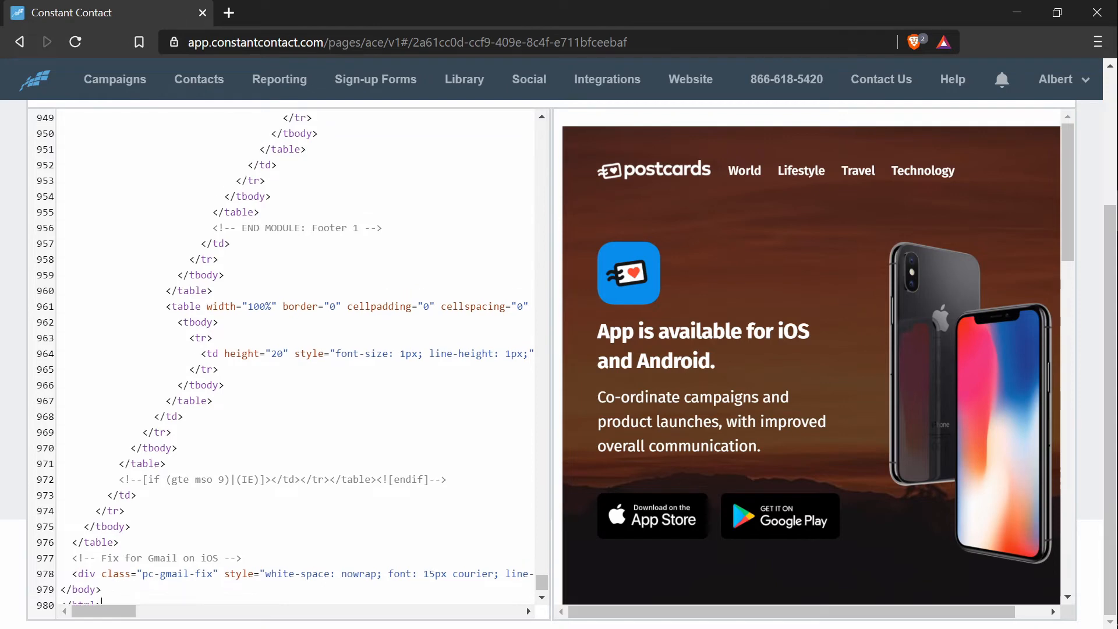
{"action": "mouse_move", "coordinate": [619, 319]}
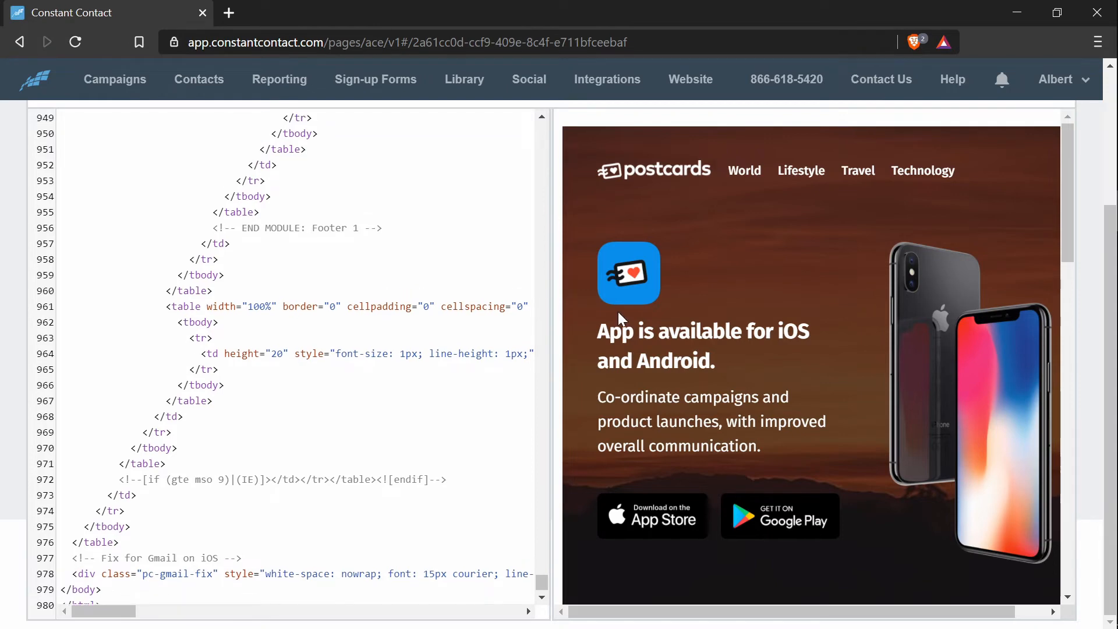
{"action": "mouse_move", "coordinate": [584, 349]}
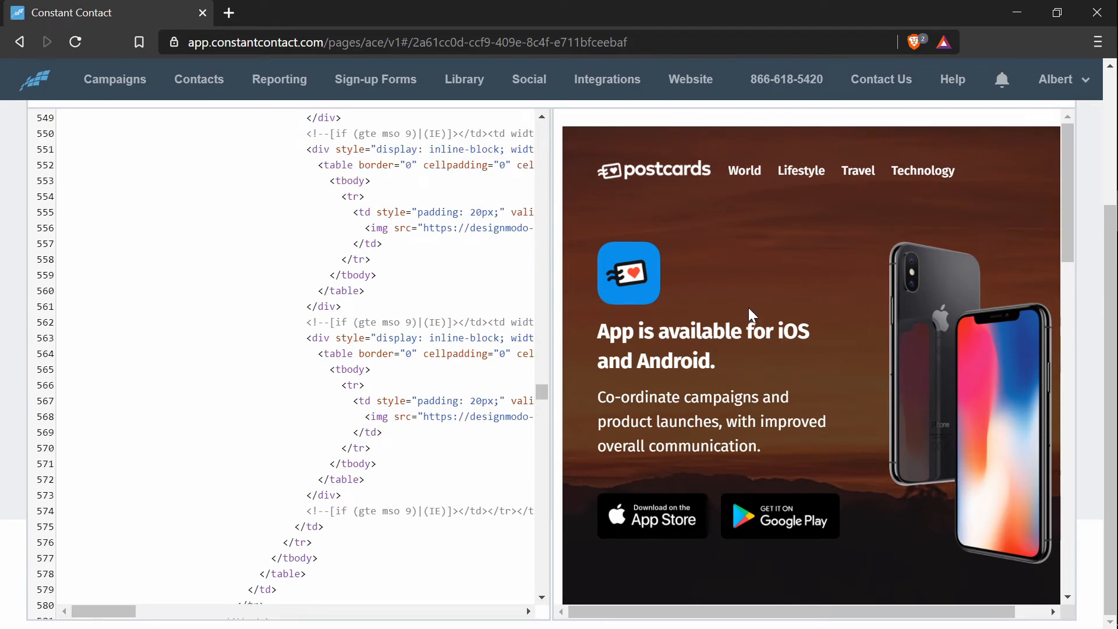
{"action": "mouse_move", "coordinate": [744, 298]}
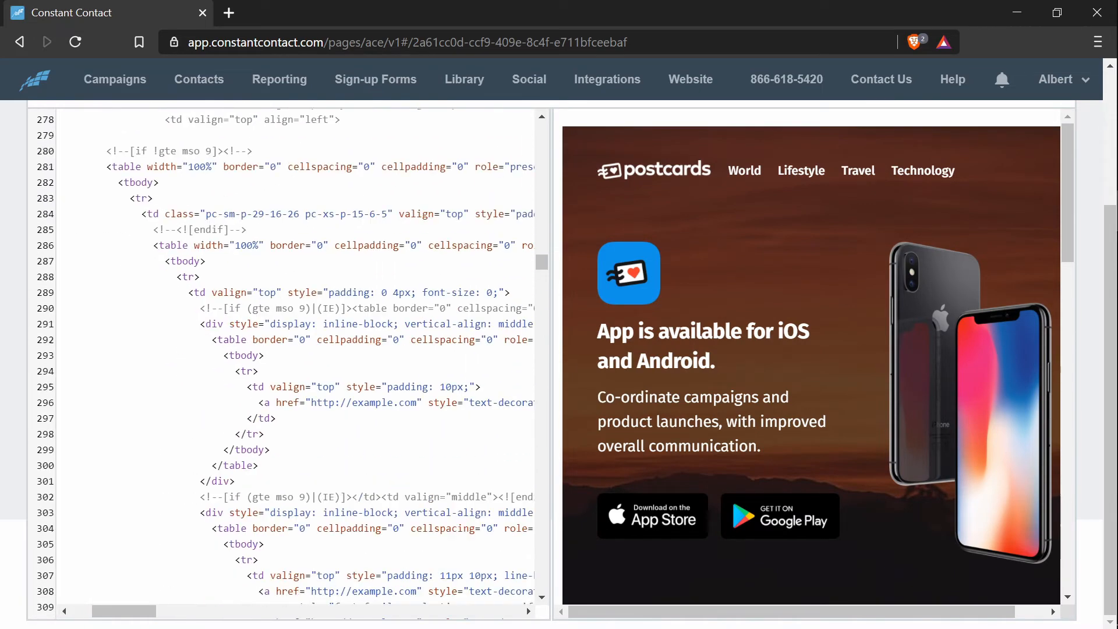
{"action": "scroll", "scroll_direction": "down", "scroll_amount": 3}
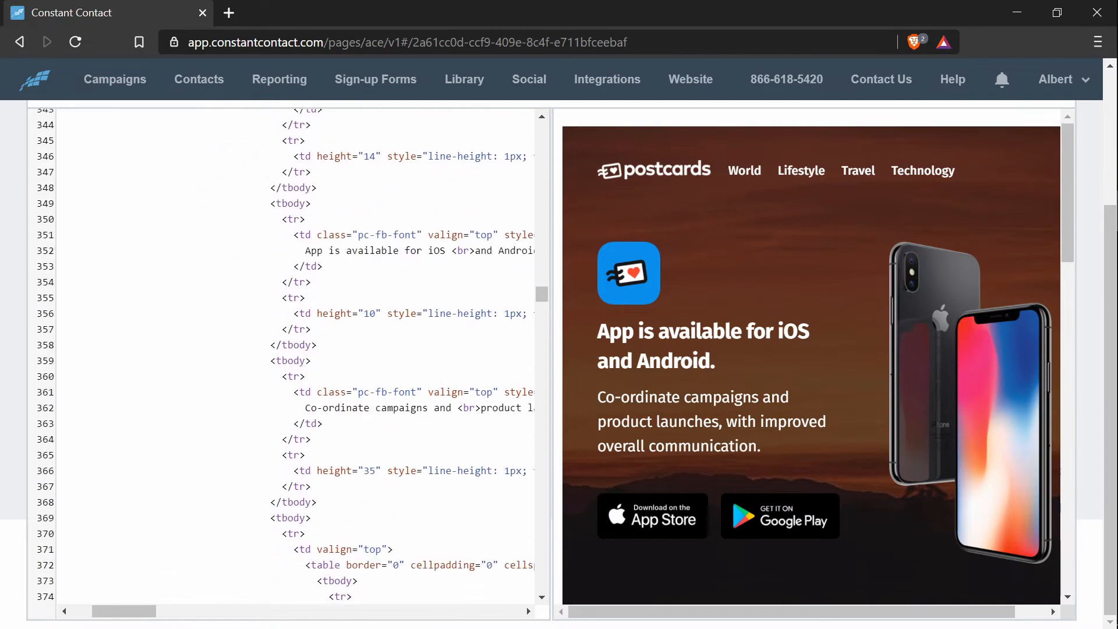
{"action": "scroll", "scroll_direction": "up", "scroll_amount": 3}
{"action": "type", "text": "[[FIRSTNAME OR \"Subscriber\"]], "}
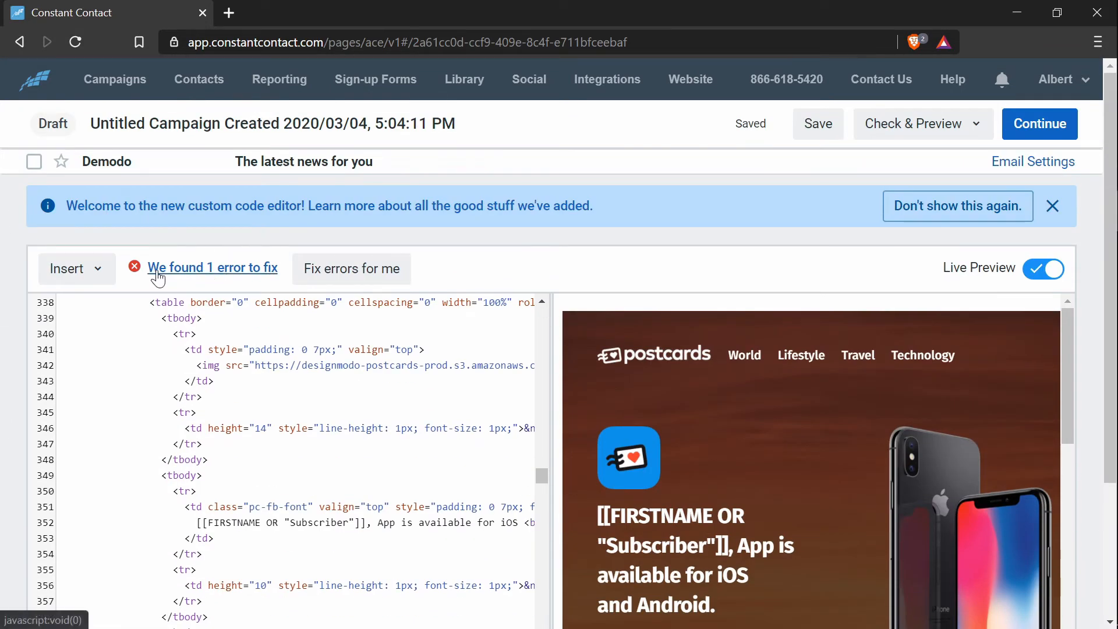
Apply 'Fix my errors' so the flagged code error is cleared.
{"action": "left_click", "coordinate": [351, 269]}
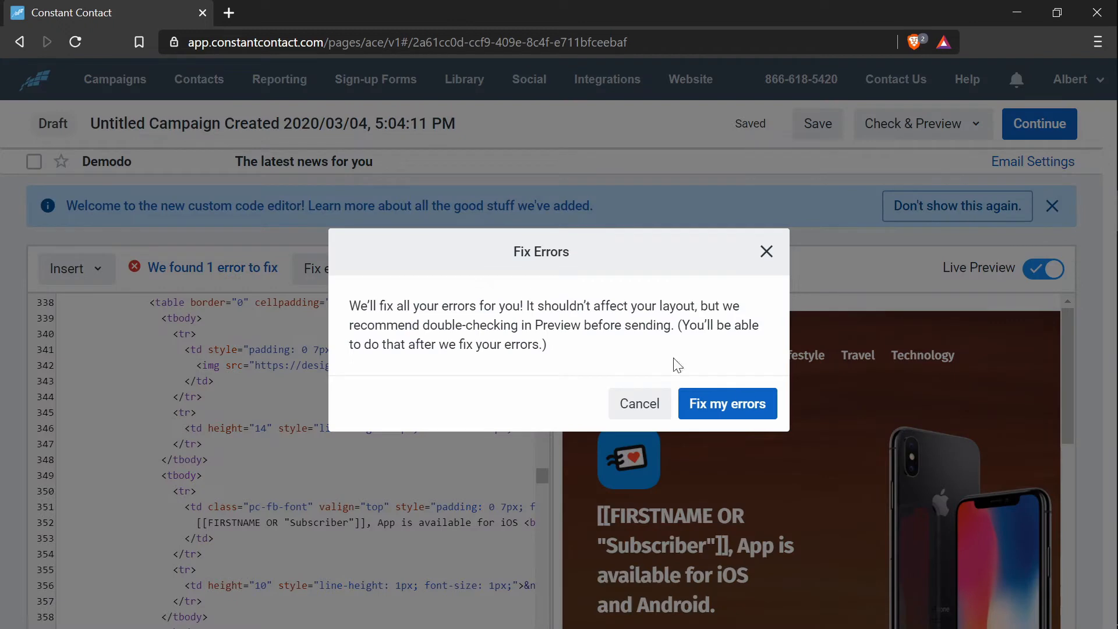
{"action": "left_click", "coordinate": [726, 404]}
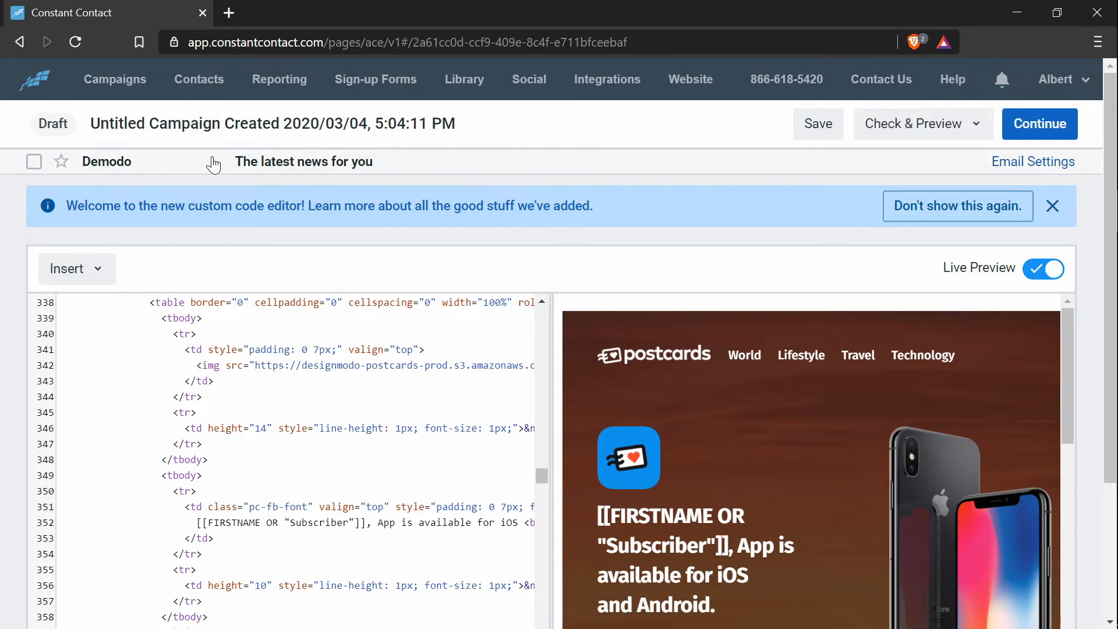
Change the campaign's From Name from Demodo to Designmodo and save.
{"action": "left_click", "coordinate": [1033, 161]}
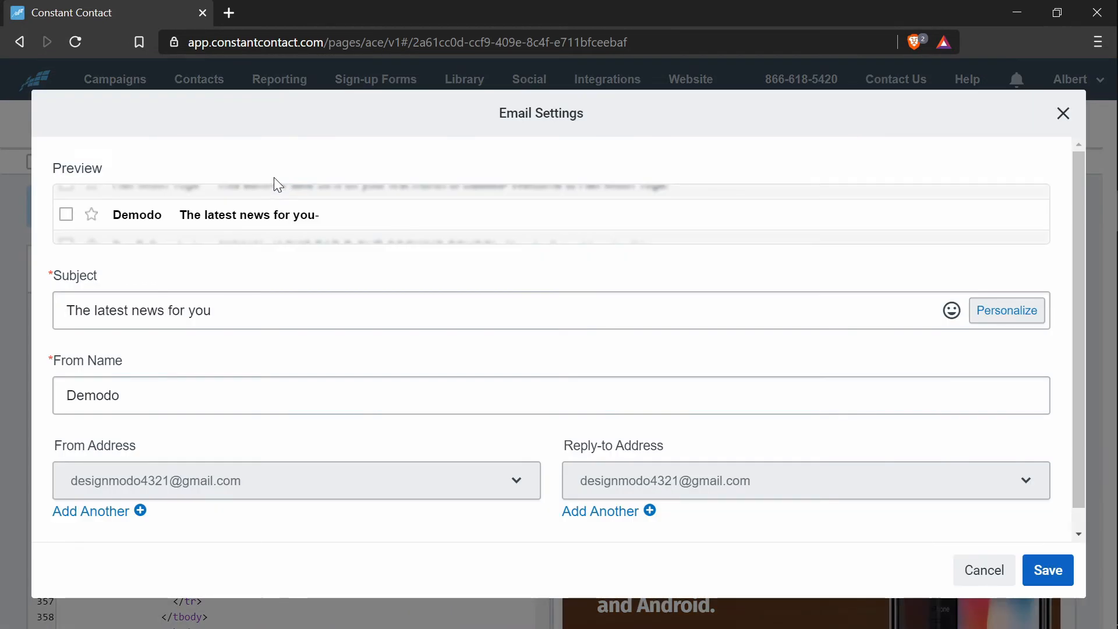
{"action": "mouse_move", "coordinate": [495, 469]}
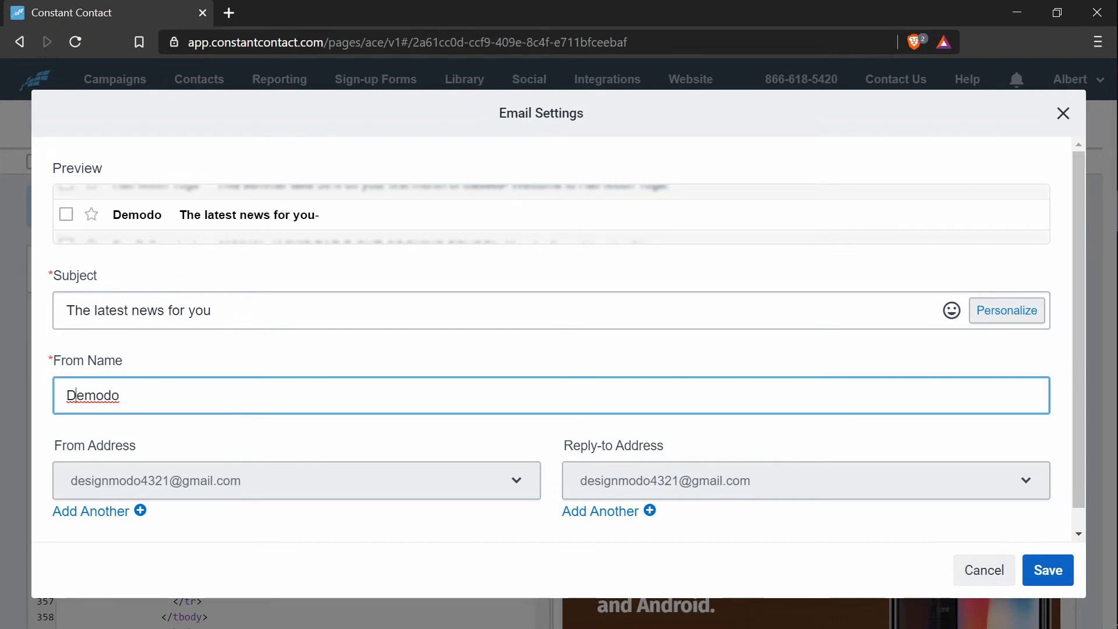
{"action": "type", "text": "Designmodo"}
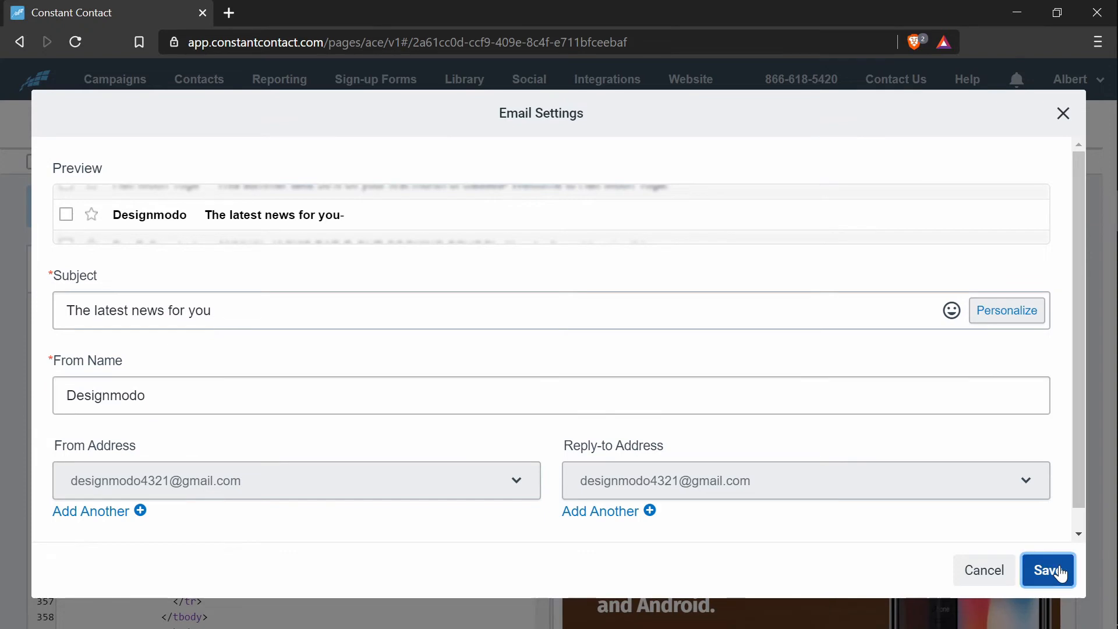
{"action": "left_click", "coordinate": [1047, 569]}
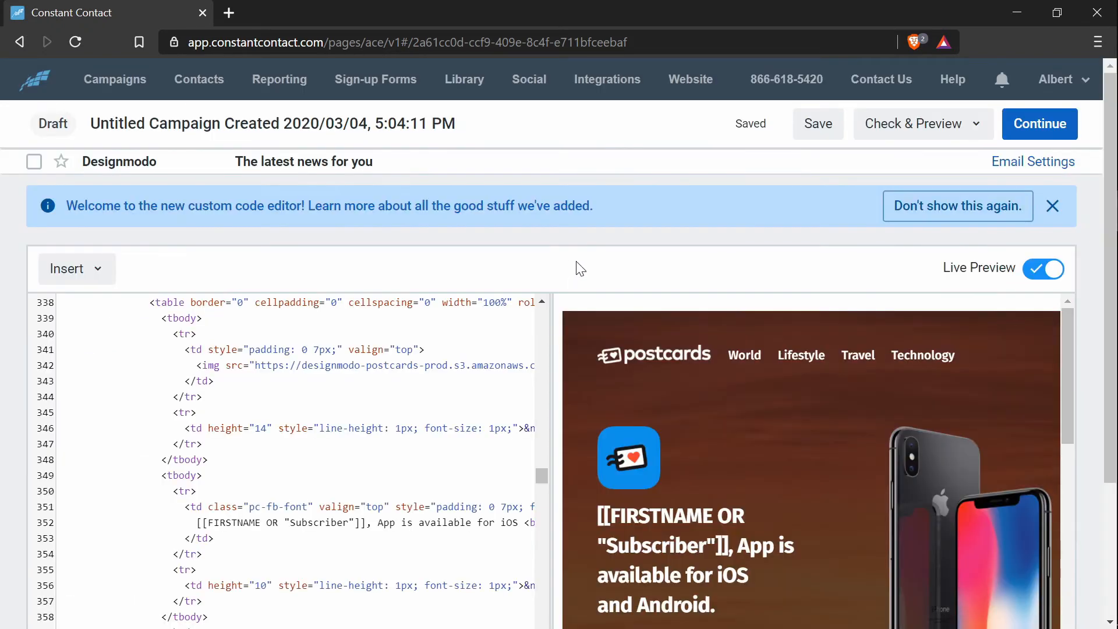
{"action": "mouse_move", "coordinate": [927, 218]}
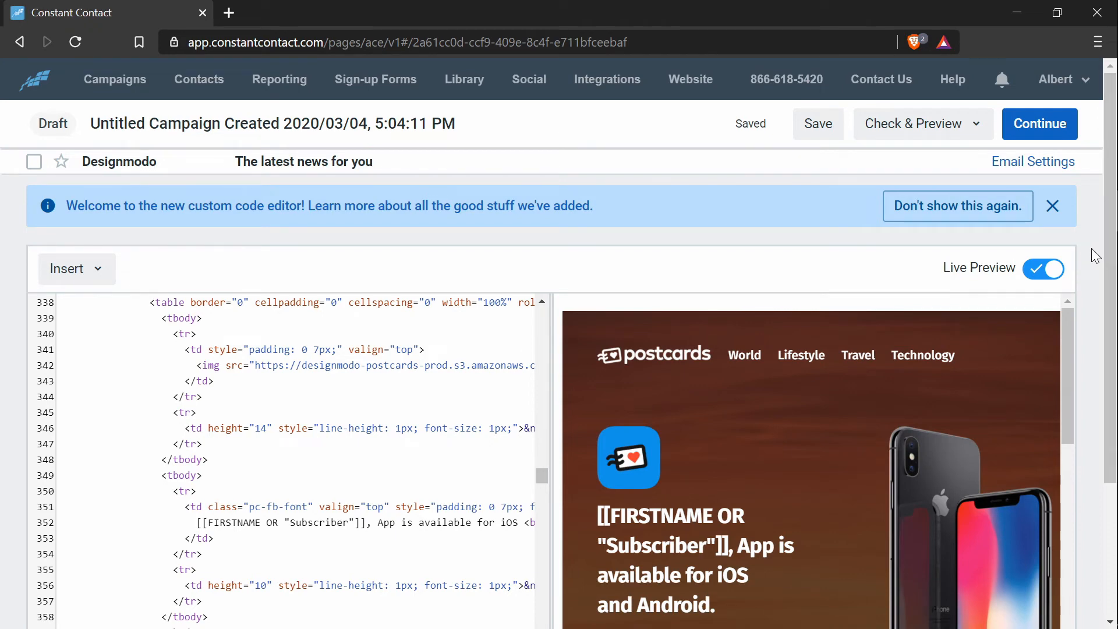
{"action": "scroll", "scroll_direction": "down", "scroll_amount": 3}
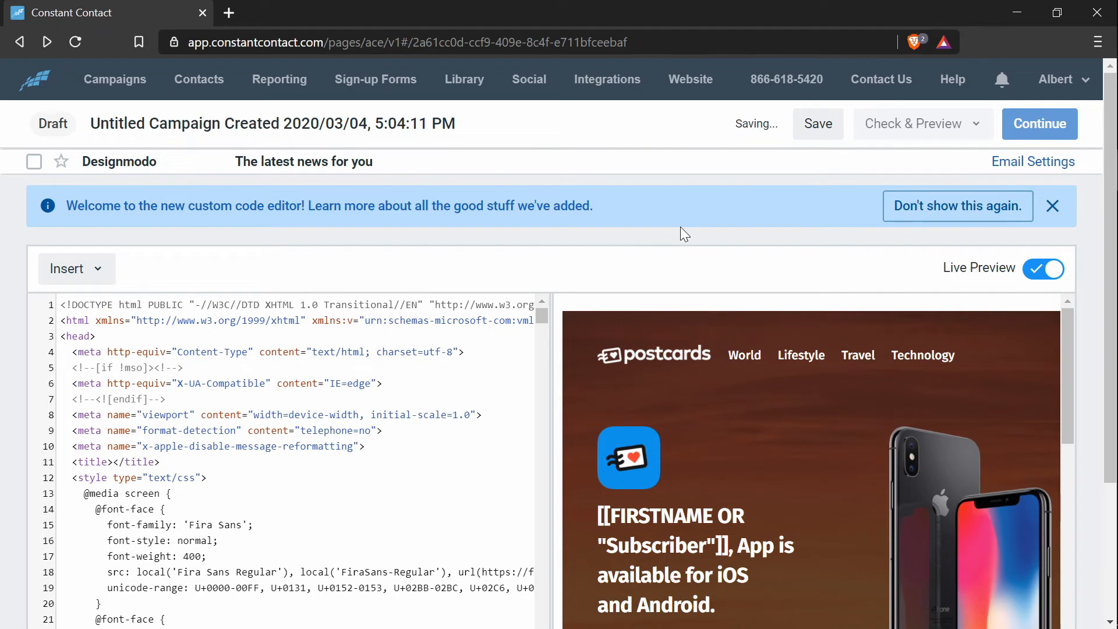
Continue to the scheduling page and scroll down to the Preview section for sending a test email.
{"action": "left_click", "coordinate": [1039, 124]}
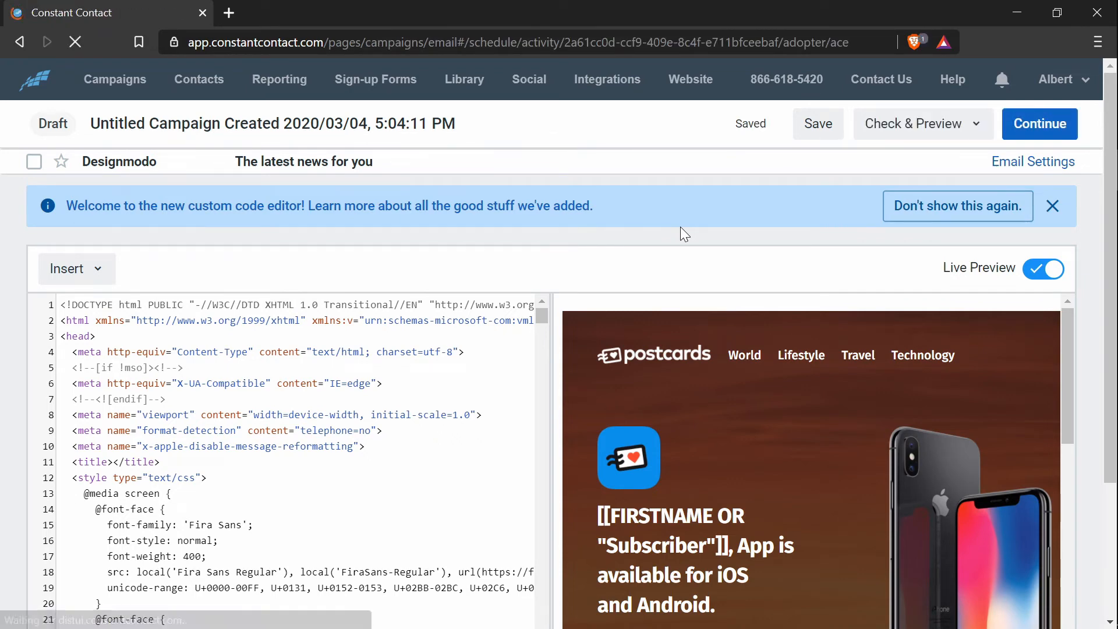
{"action": "left_click", "coordinate": [1039, 123]}
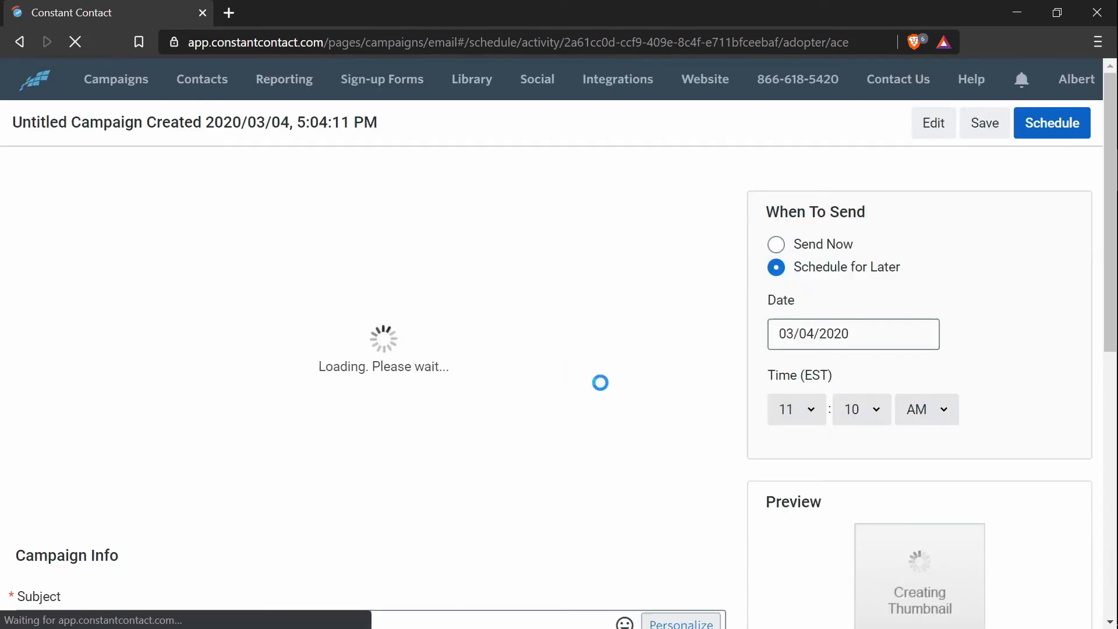
{"action": "scroll", "scroll_direction": "down", "scroll_amount": 3}
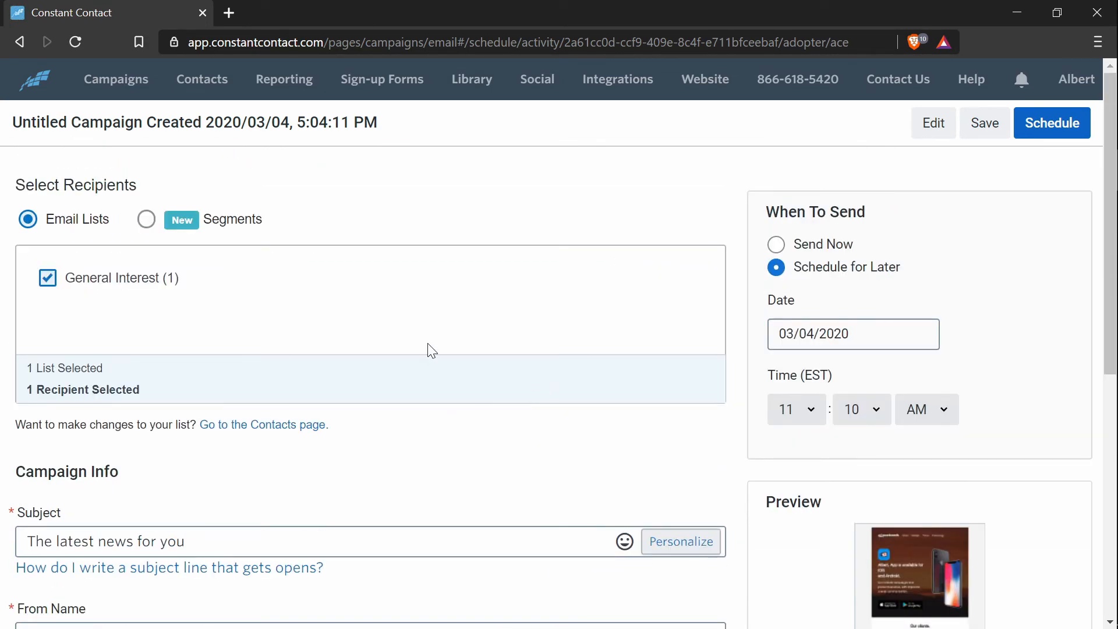
{"action": "scroll", "scroll_direction": "down", "scroll_amount": 3}
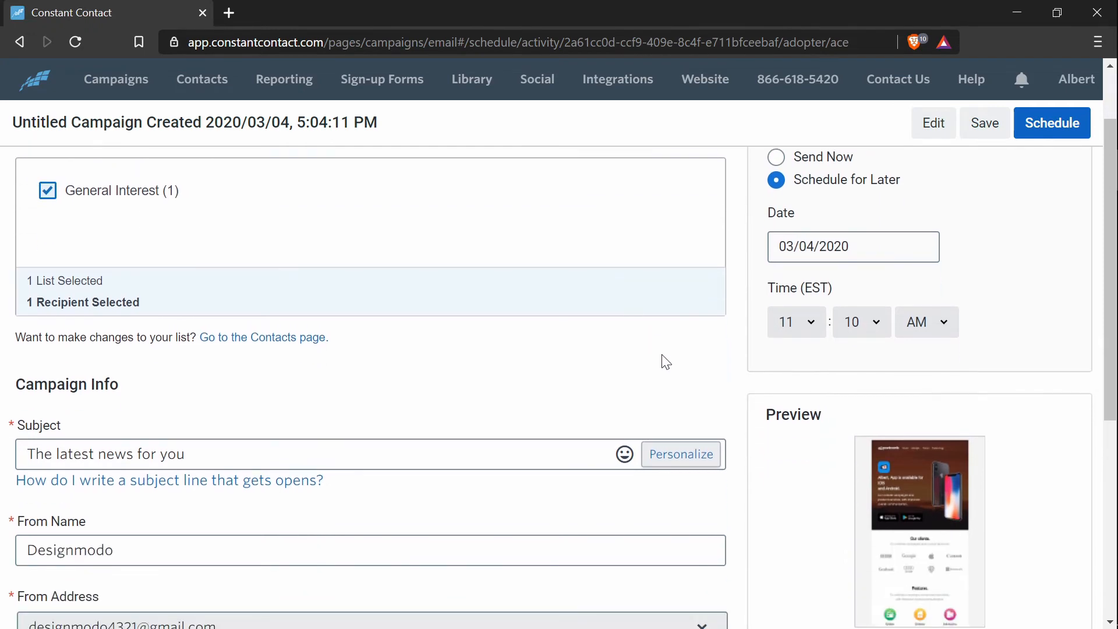
{"action": "scroll", "scroll_direction": "down", "scroll_amount": 3}
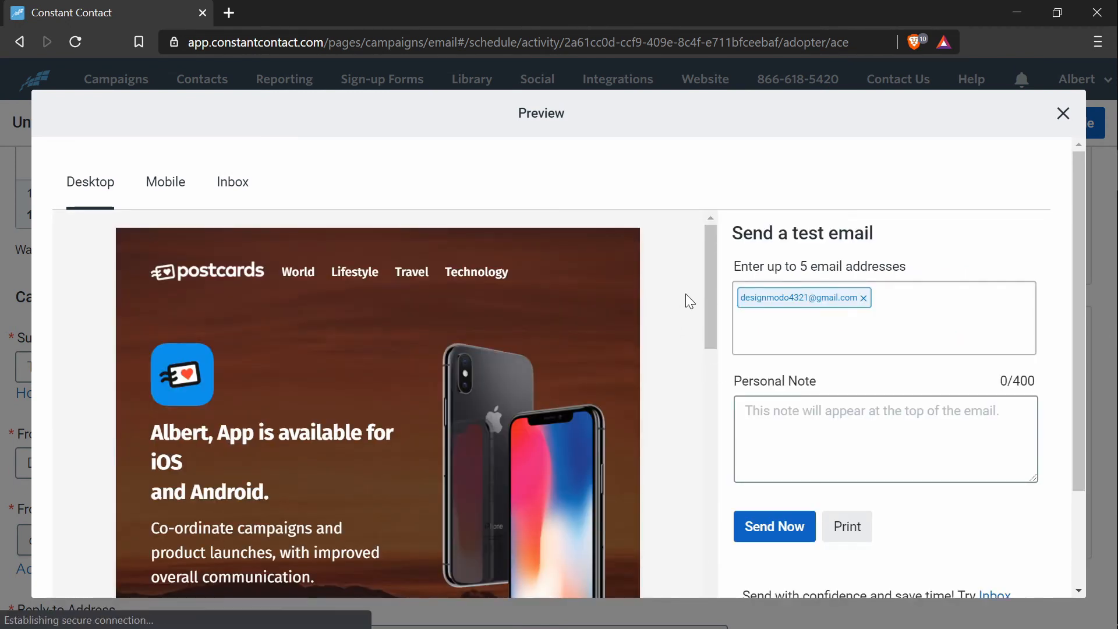
Review the email in the Preview dialog and send the test email now to the listed address.
{"action": "scroll", "scroll_direction": "down", "scroll_amount": 3}
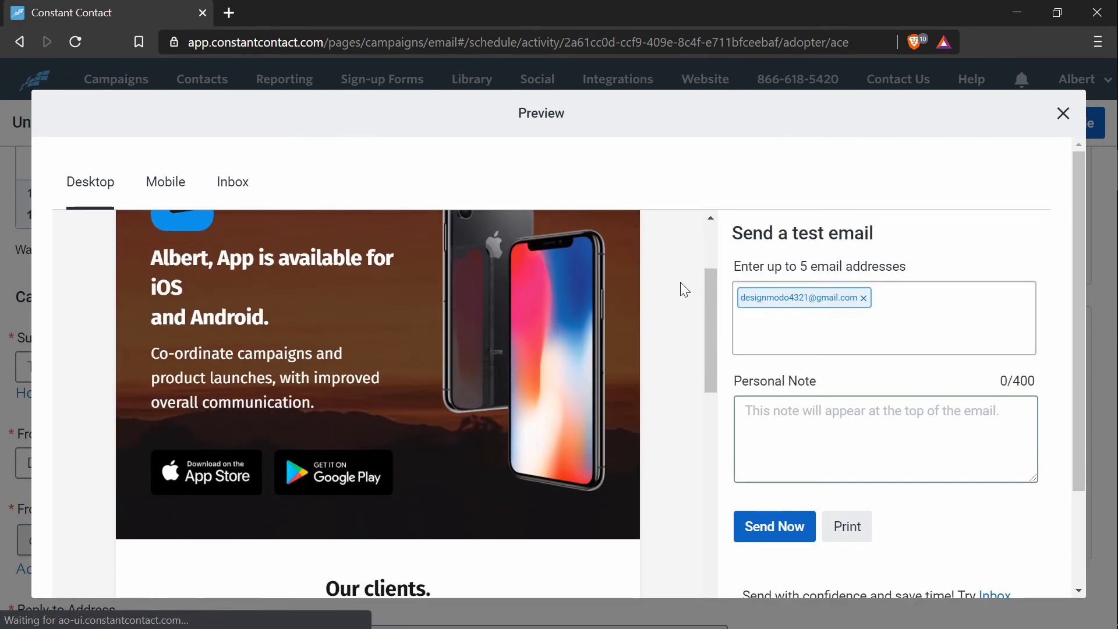
{"action": "scroll", "scroll_direction": "down", "scroll_amount": 3}
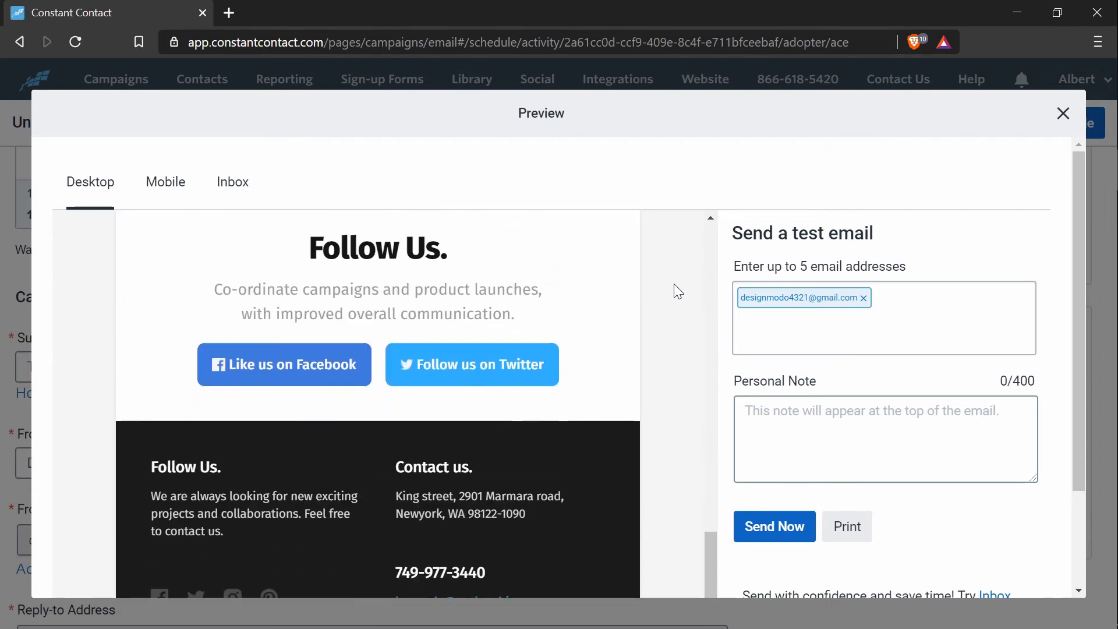
{"action": "scroll", "scroll_direction": "down", "scroll_amount": 3}
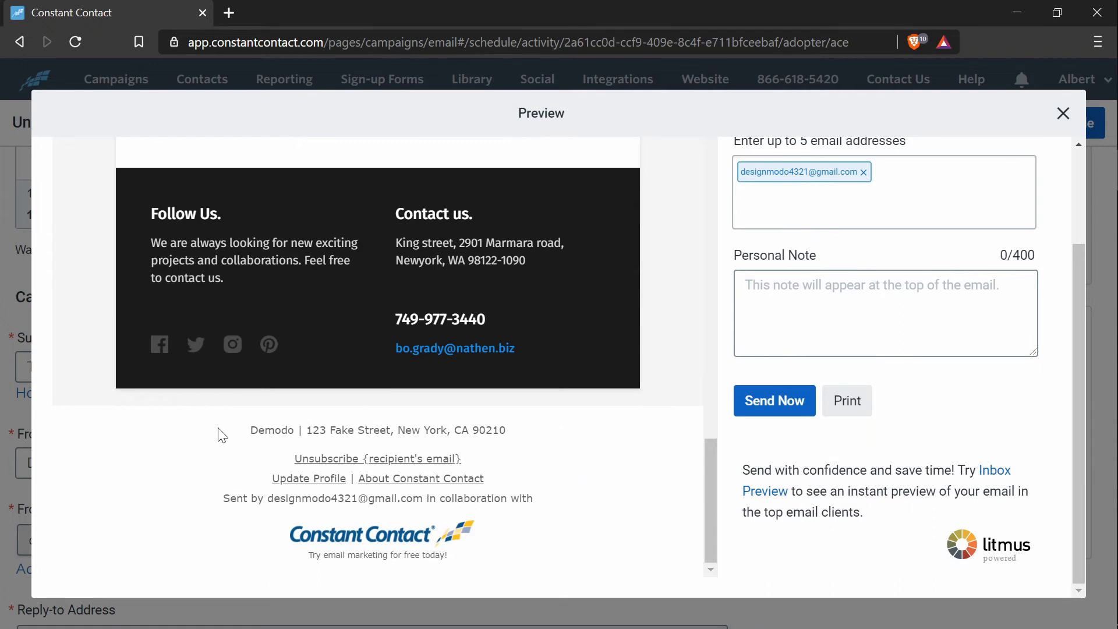
{"action": "mouse_move", "coordinate": [585, 432]}
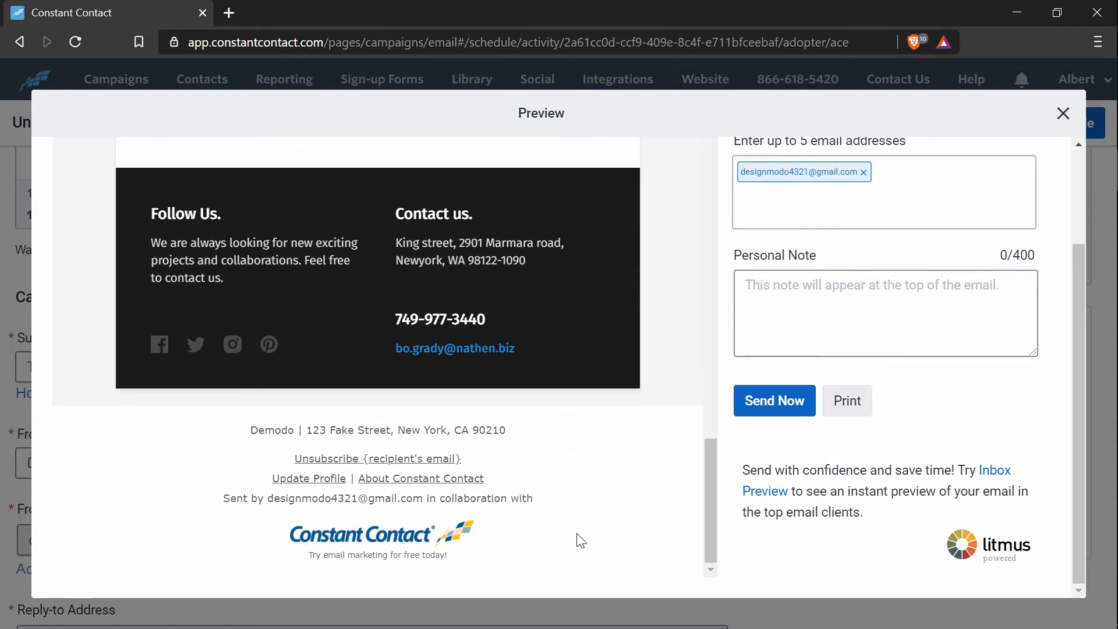
{"action": "mouse_move", "coordinate": [604, 477]}
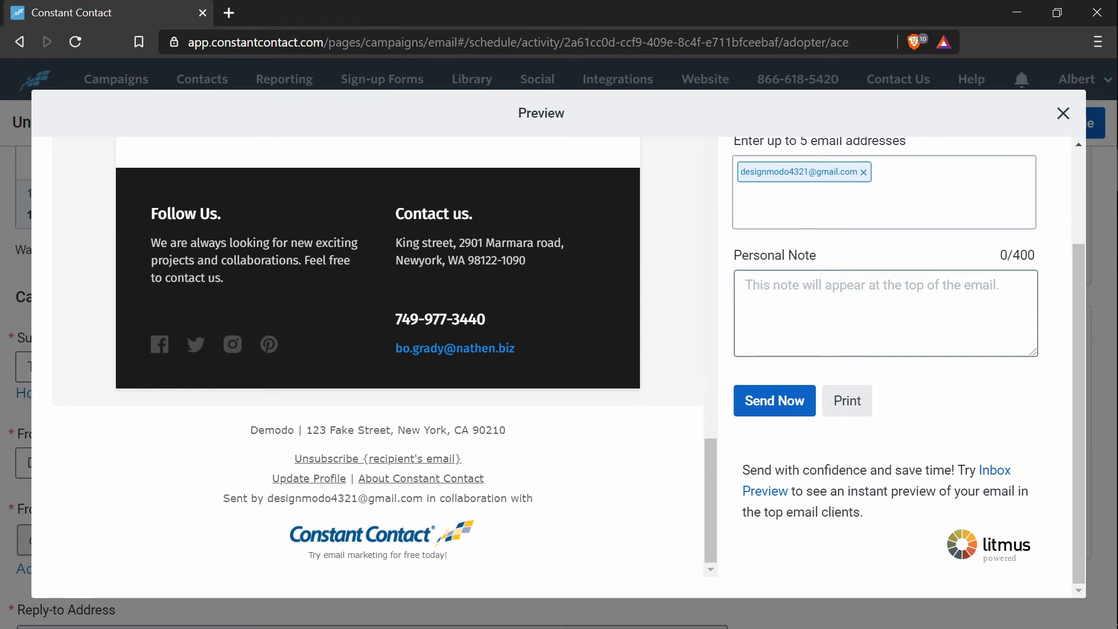
{"action": "mouse_move", "coordinate": [531, 499]}
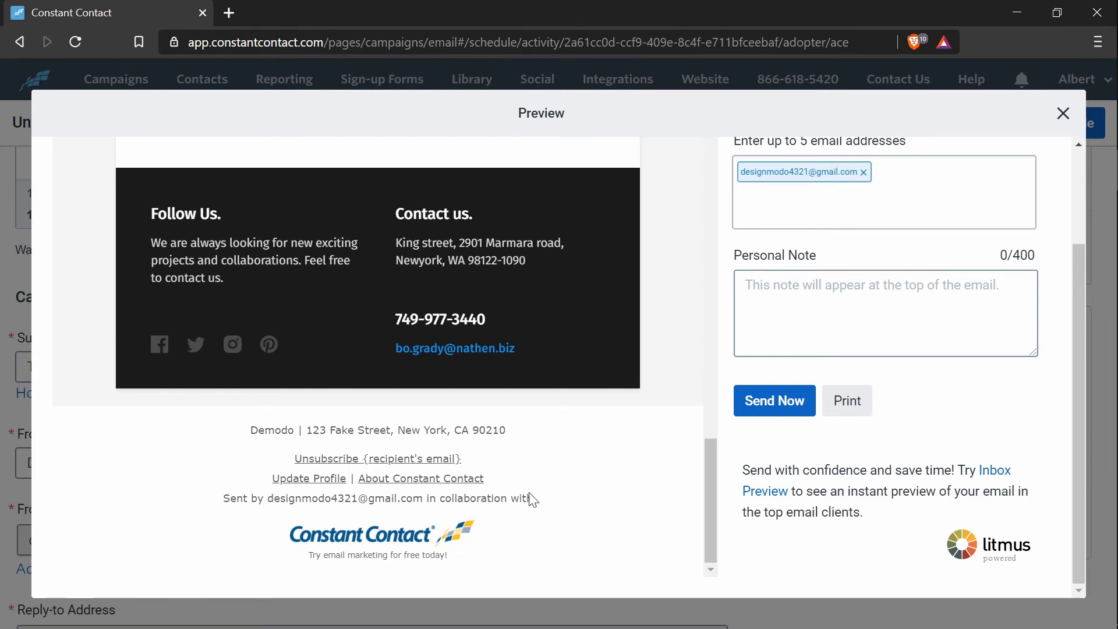
{"action": "mouse_move", "coordinate": [617, 450]}
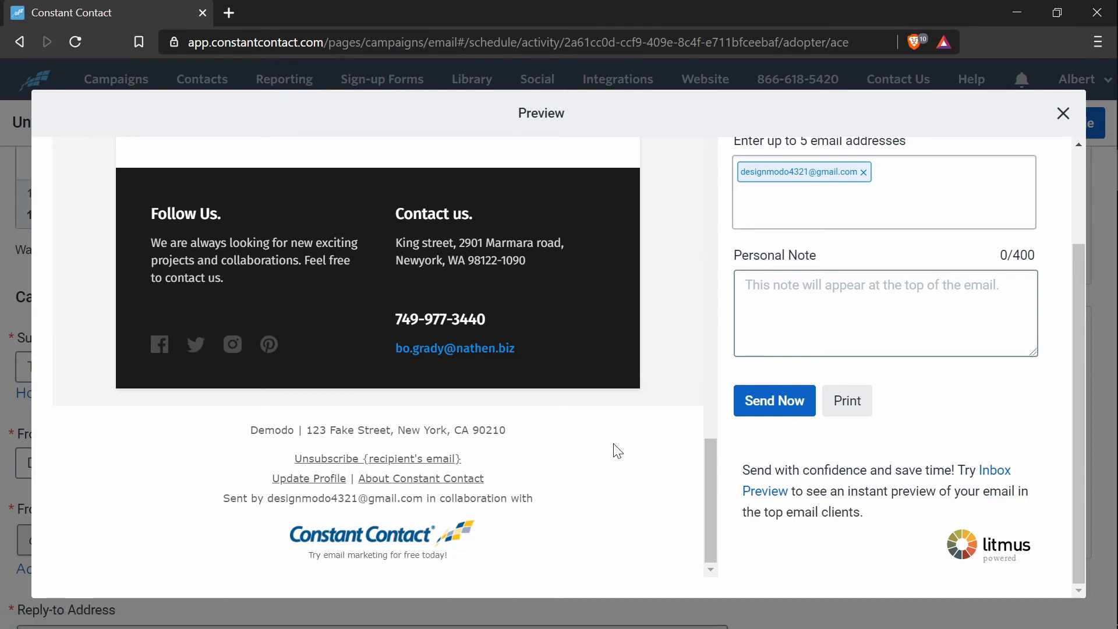
{"action": "mouse_move", "coordinate": [622, 438]}
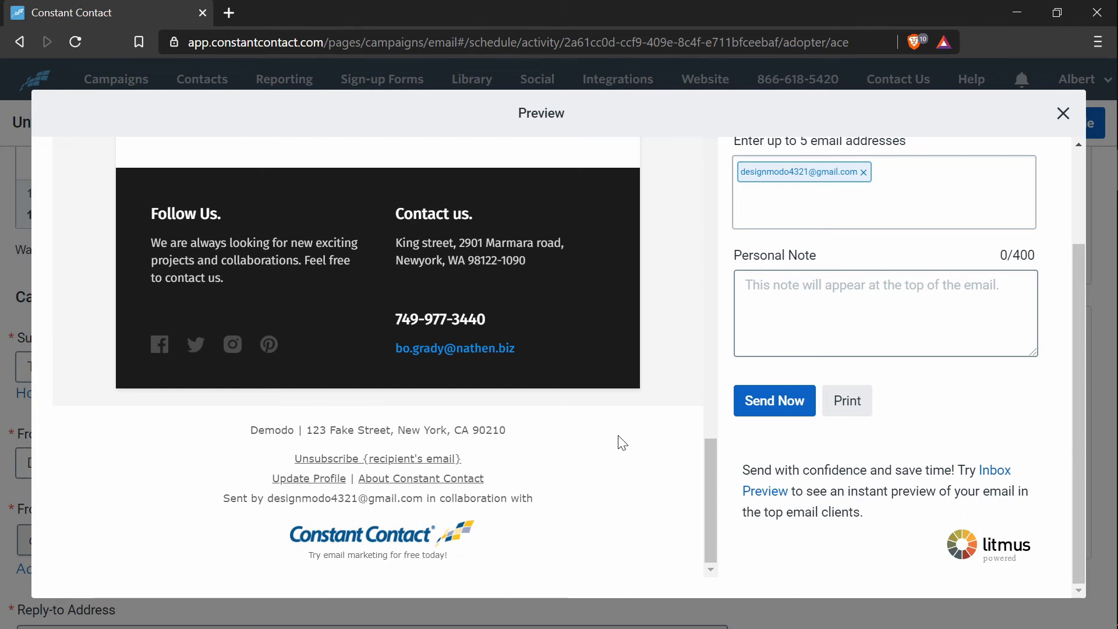
{"action": "mouse_move", "coordinate": [537, 509]}
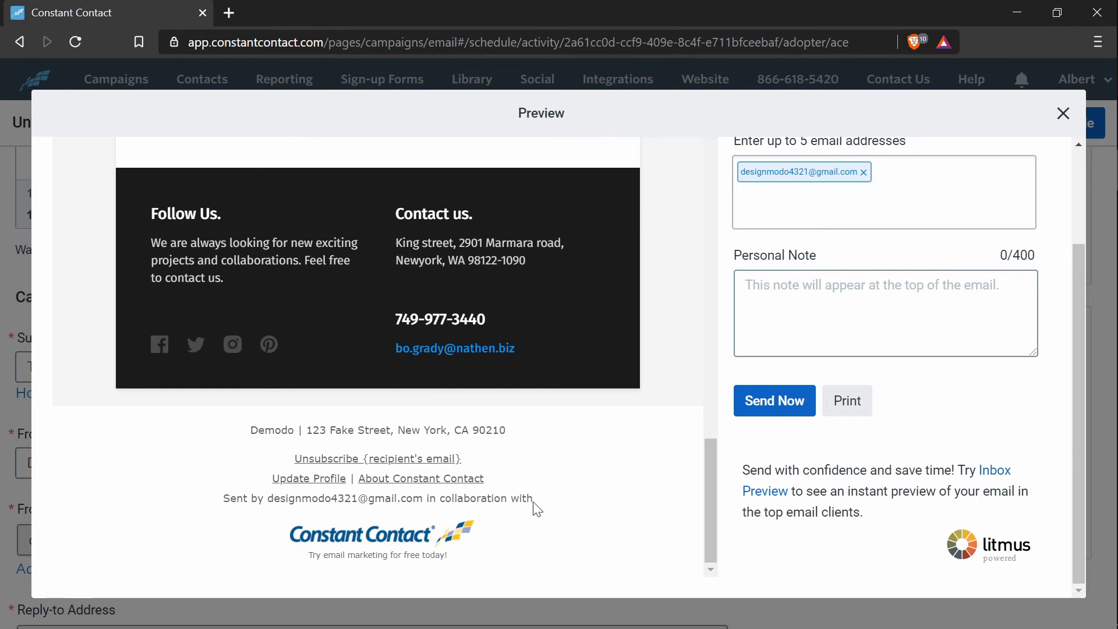
{"action": "mouse_move", "coordinate": [454, 348]}
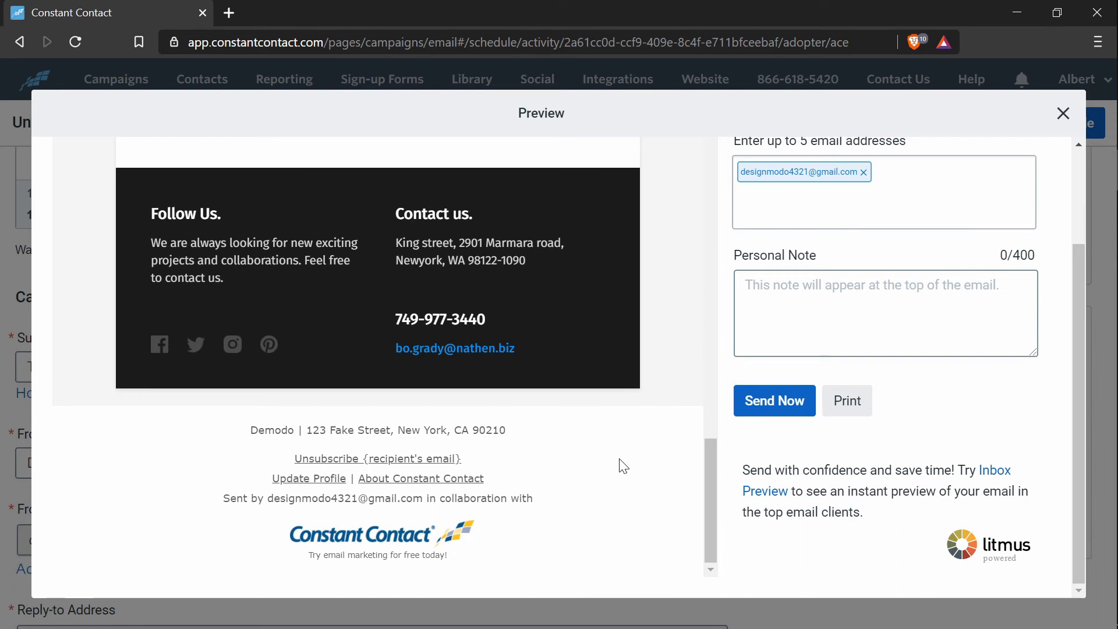
{"action": "mouse_move", "coordinate": [604, 447]}
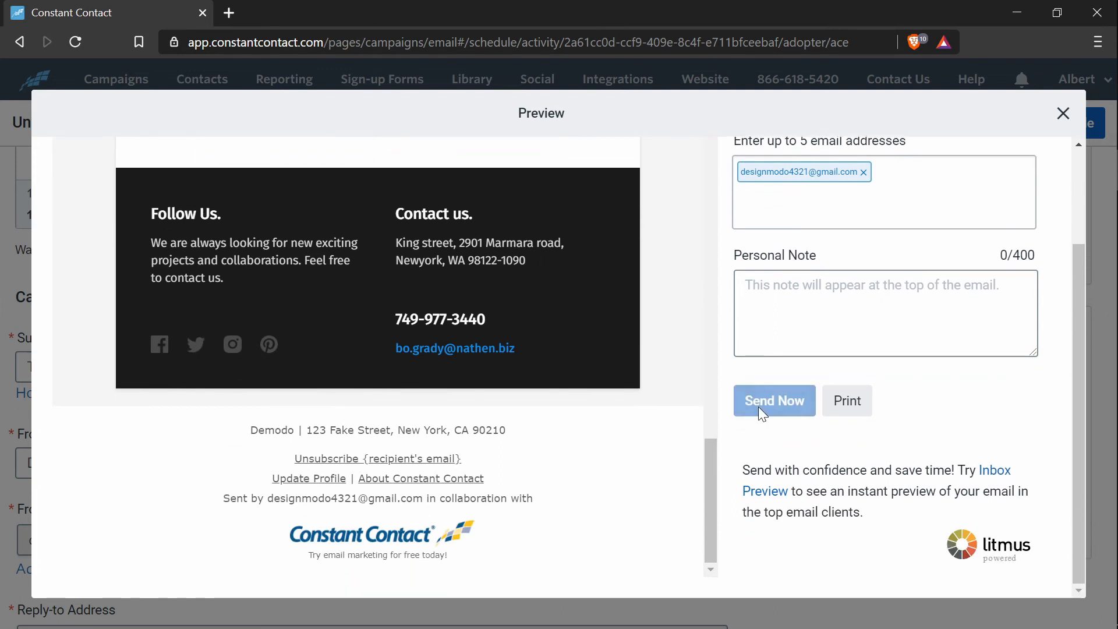
{"action": "left_click", "coordinate": [773, 399]}
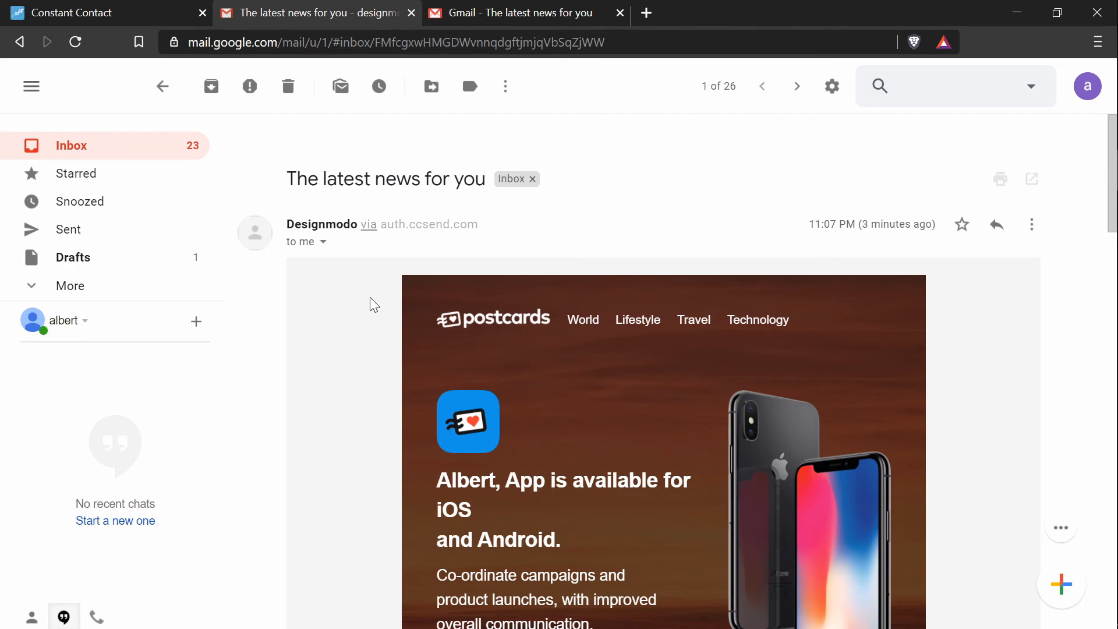
Scroll through the received Gmail message and show the entire clipped email in its own view.
{"action": "scroll", "scroll_direction": "down", "scroll_amount": 3}
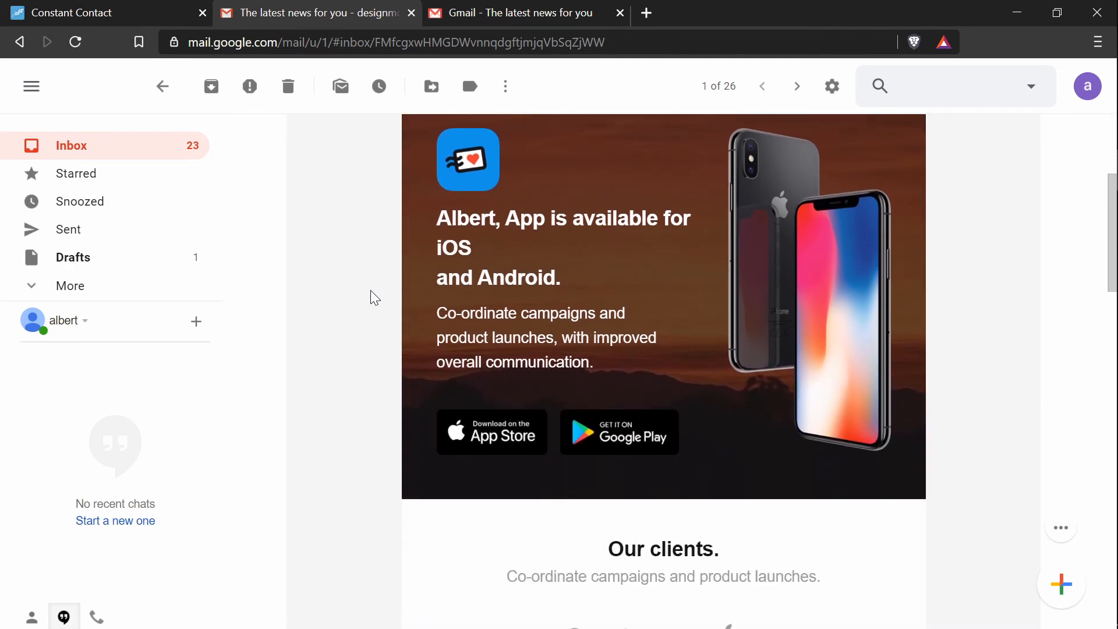
{"action": "scroll", "scroll_direction": "down", "scroll_amount": 3}
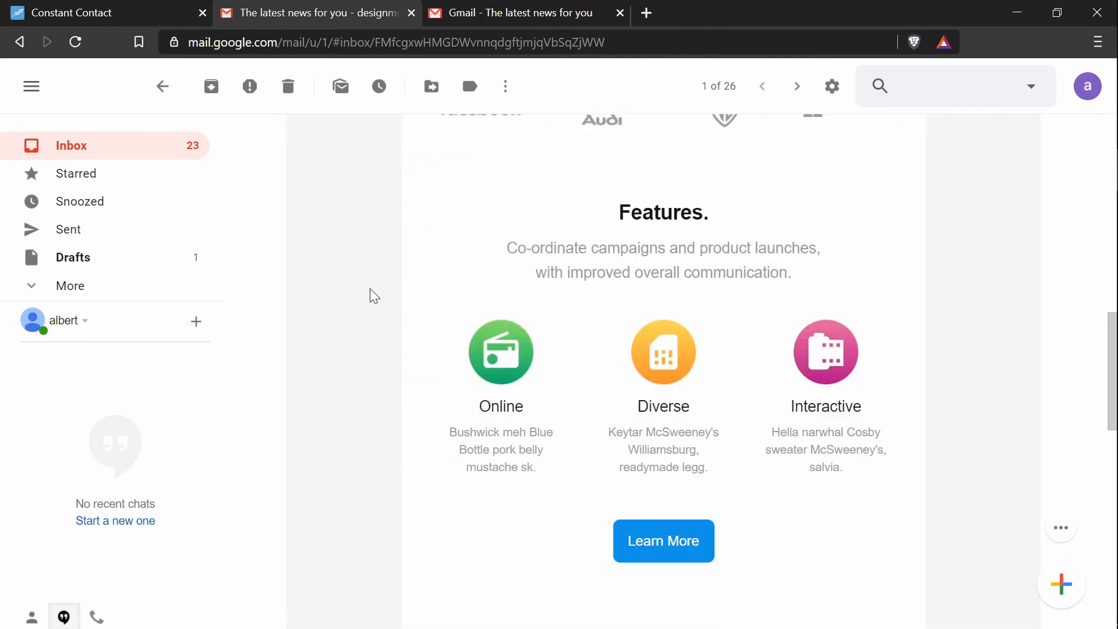
{"action": "scroll", "scroll_direction": "down", "scroll_amount": 3}
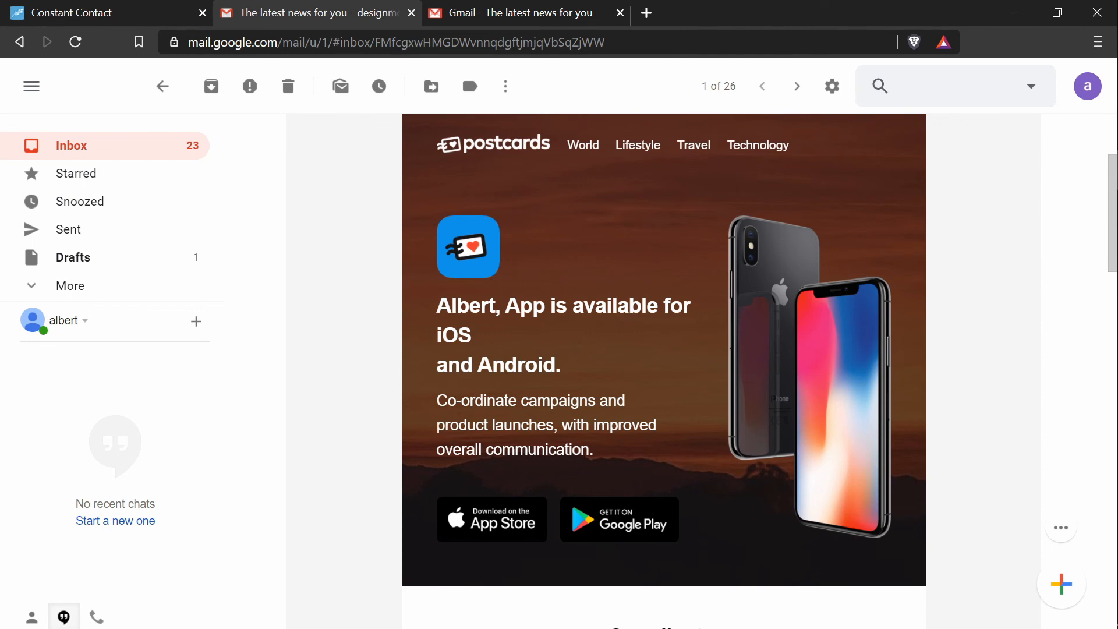
{"action": "scroll", "scroll_direction": "down", "scroll_amount": 3}
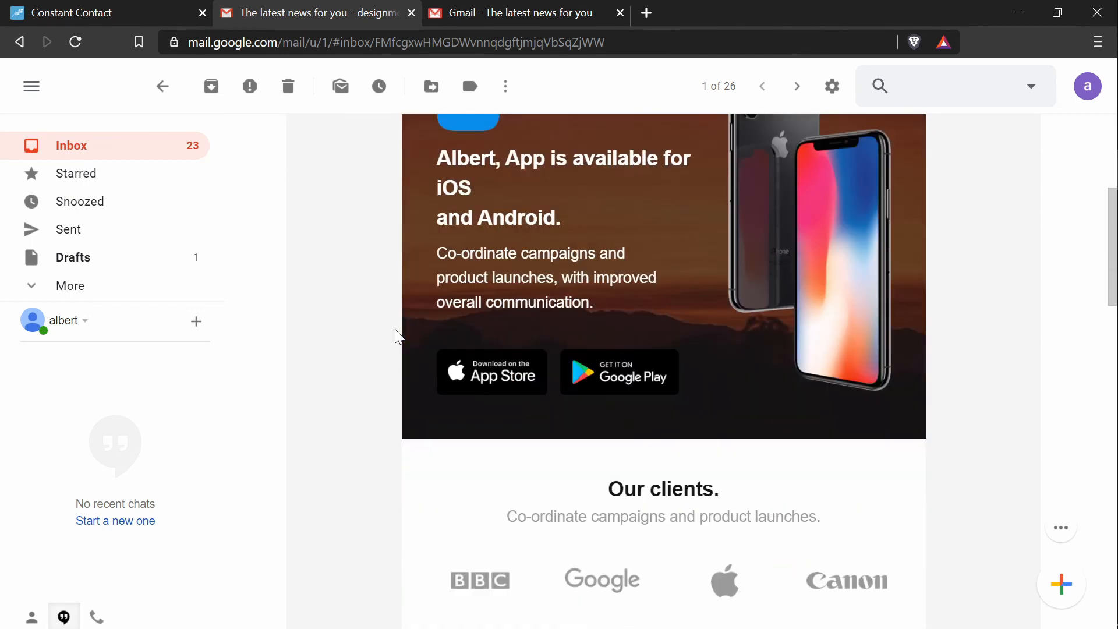
{"action": "scroll", "scroll_direction": "down", "scroll_amount": 3}
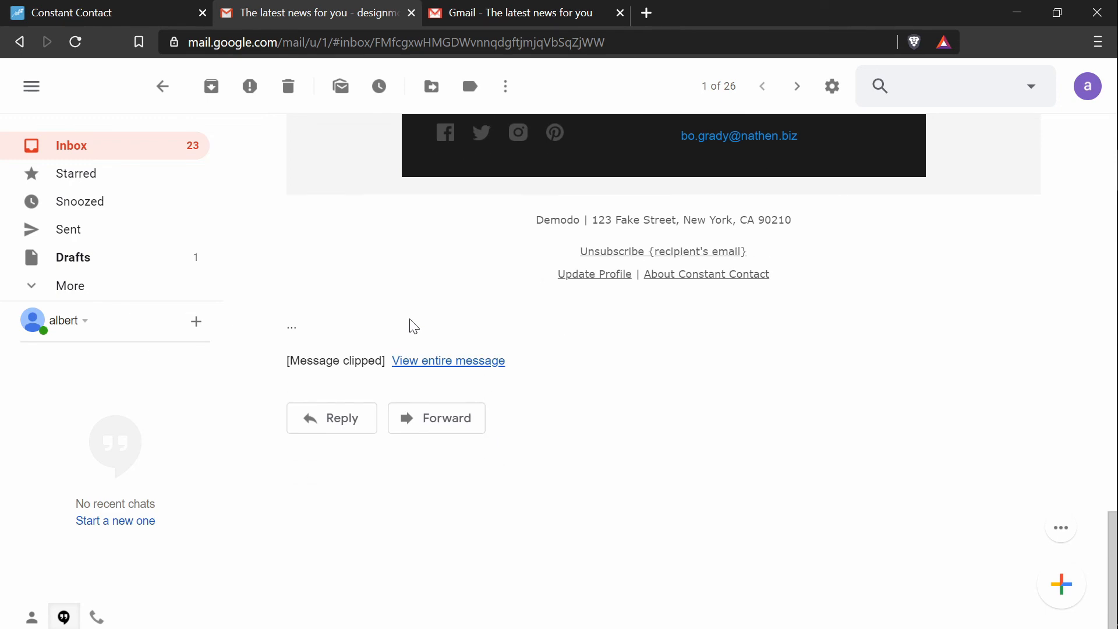
{"action": "mouse_move", "coordinate": [463, 268]}
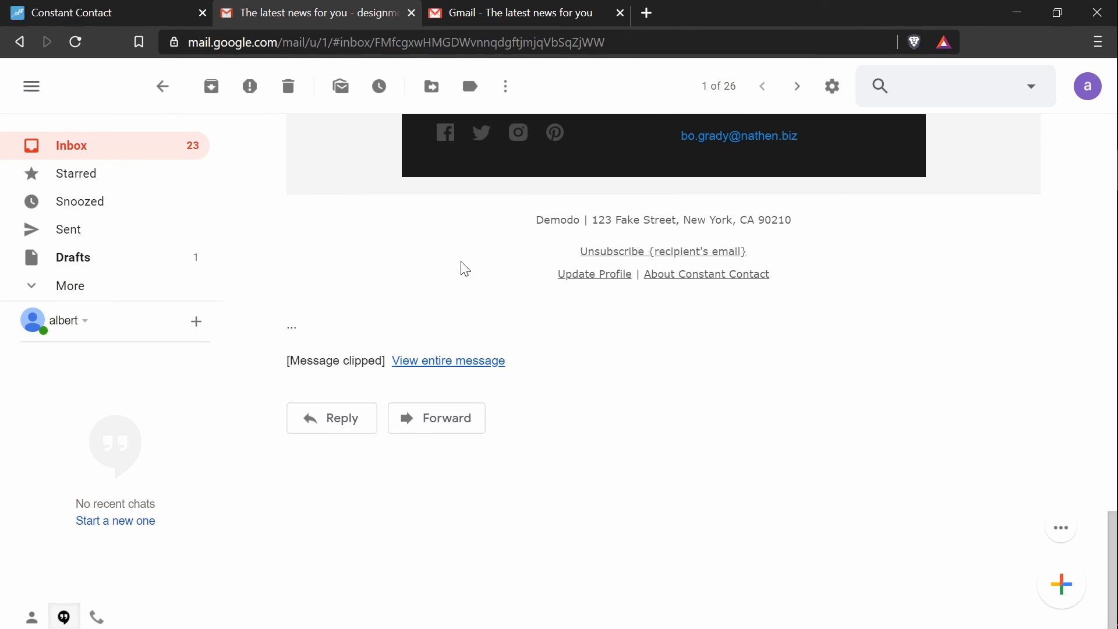
{"action": "left_click", "coordinate": [447, 360]}
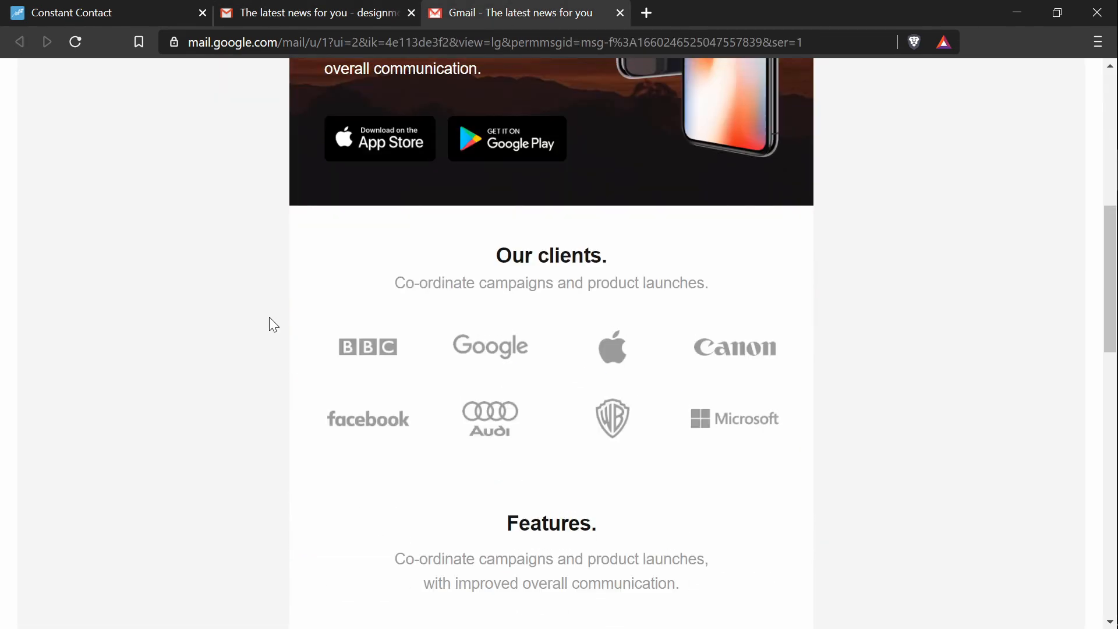
{"action": "scroll", "scroll_direction": "down", "scroll_amount": 3}
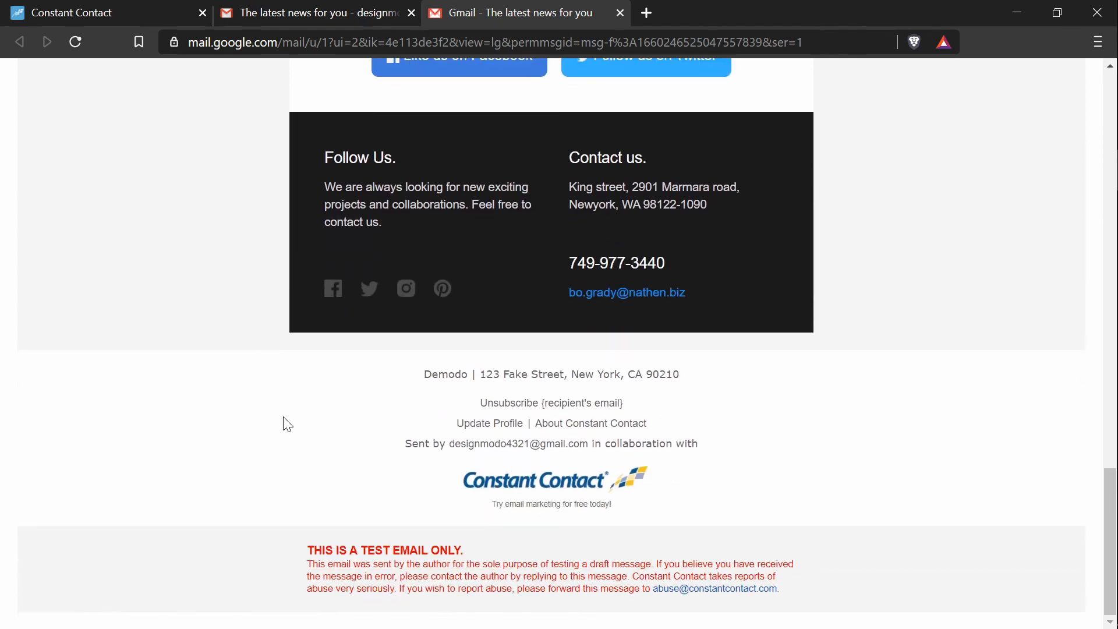
{"action": "mouse_move", "coordinate": [306, 576]}
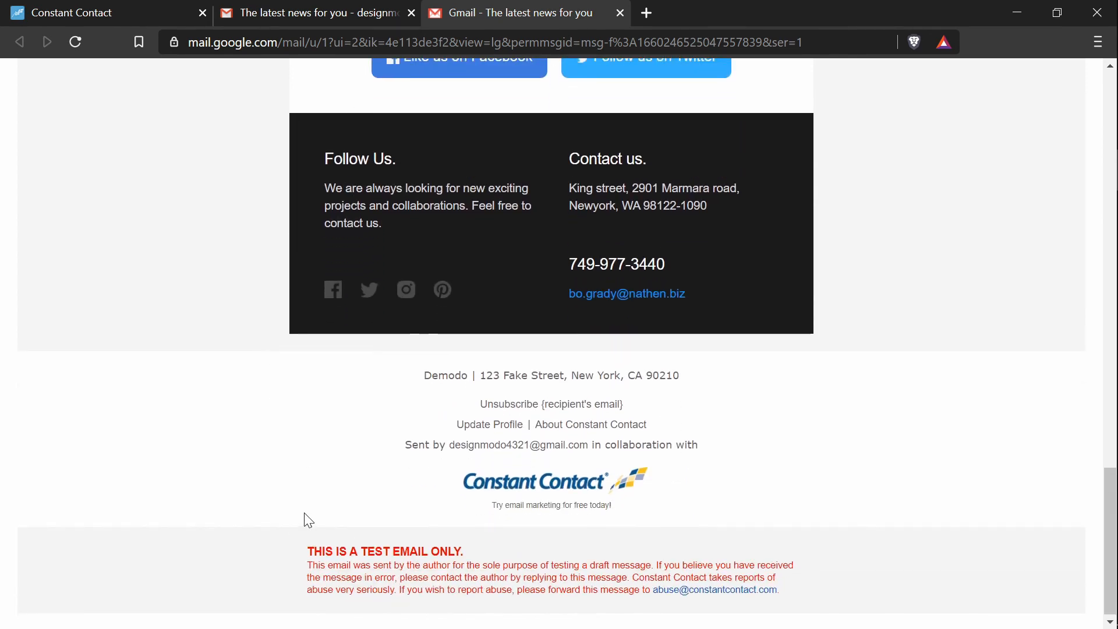
{"action": "scroll", "scroll_direction": "up", "scroll_amount": 3}
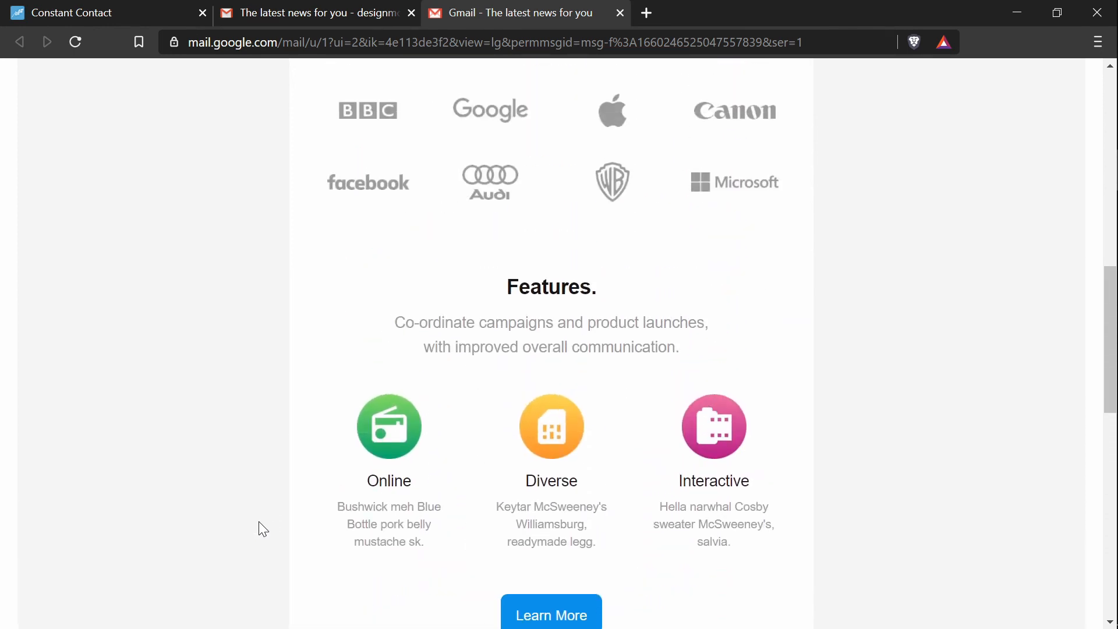
{"action": "scroll", "scroll_direction": "up", "scroll_amount": 3}
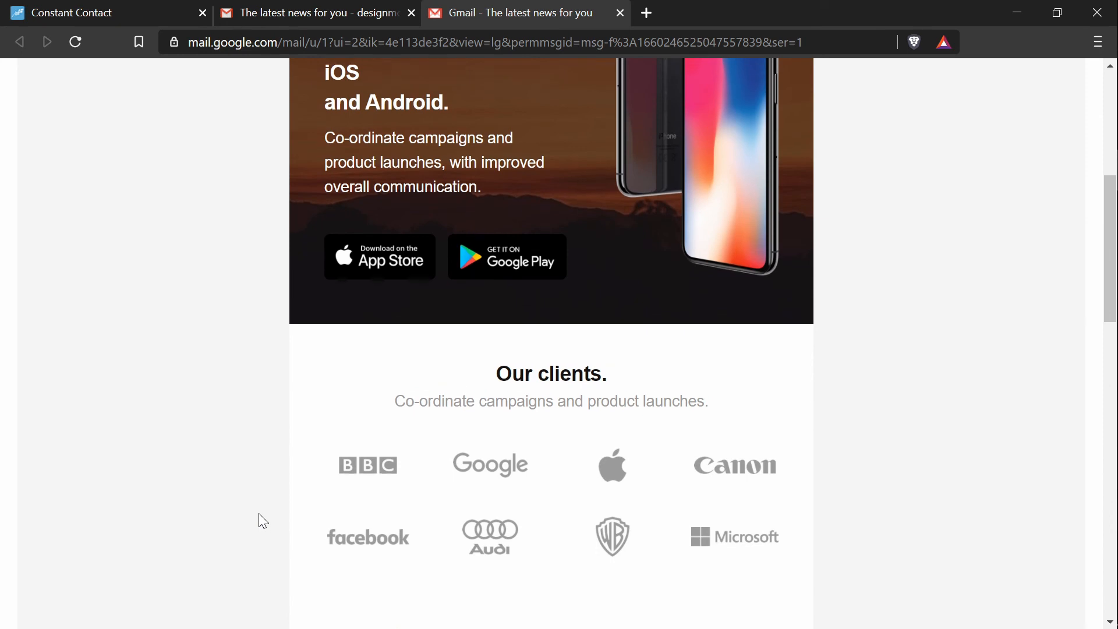
{"action": "scroll", "scroll_direction": "up", "scroll_amount": 3}
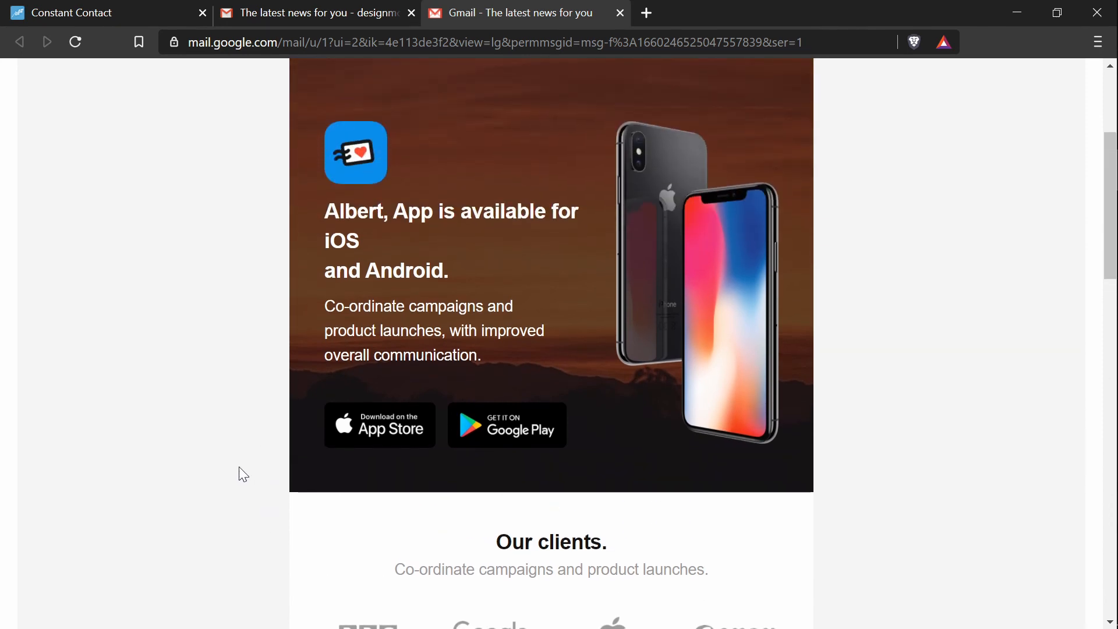
{"action": "mouse_move", "coordinate": [255, 455]}
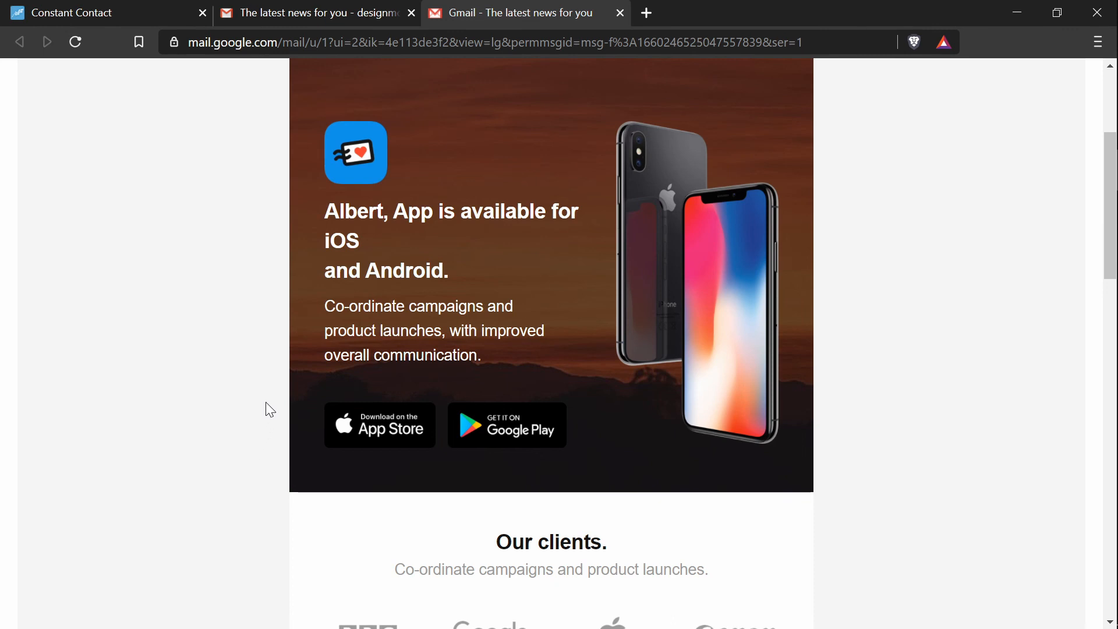
{"action": "mouse_move", "coordinate": [243, 399]}
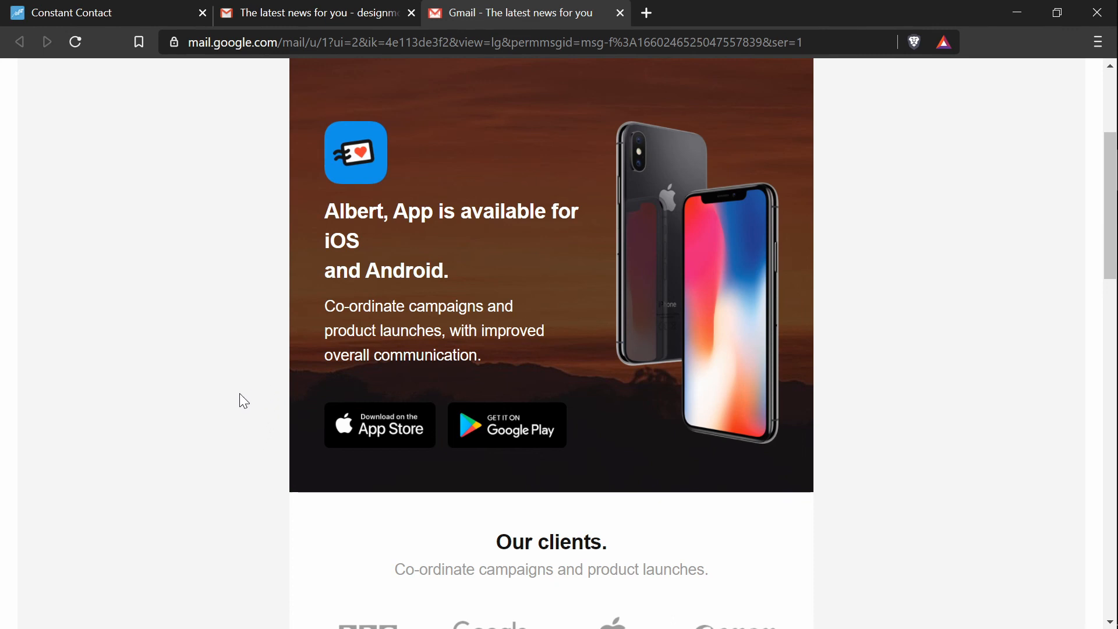